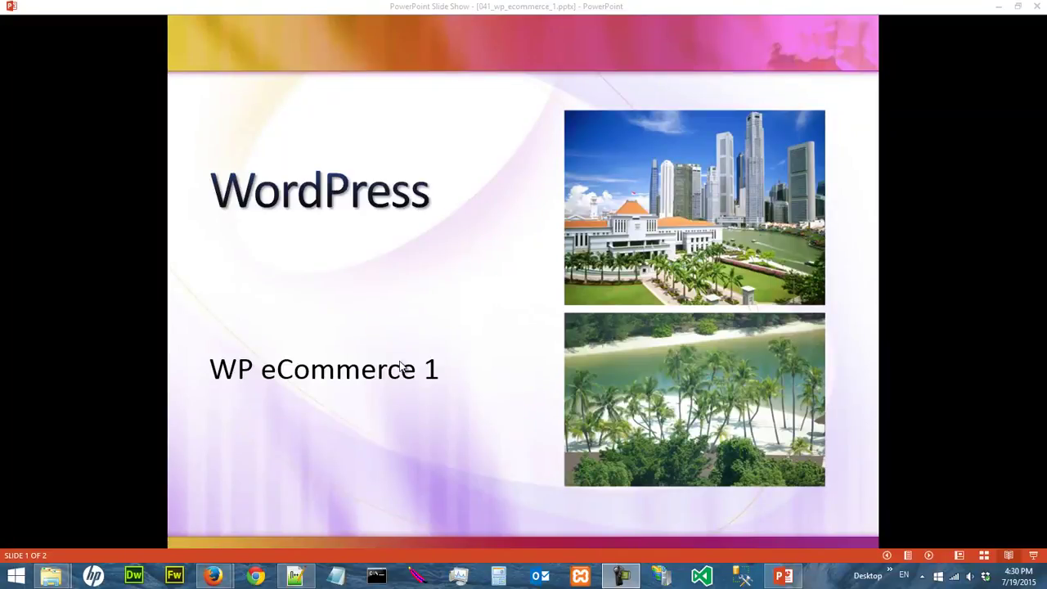
{"action": "mouse_move", "coordinate": [387, 409]}
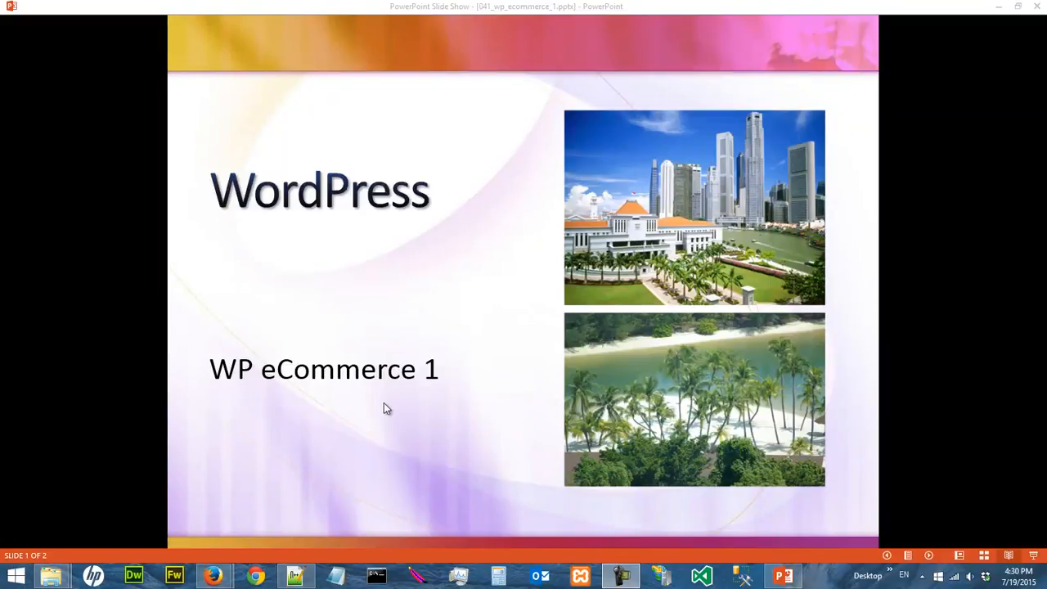
{"action": "mouse_move", "coordinate": [856, 411]}
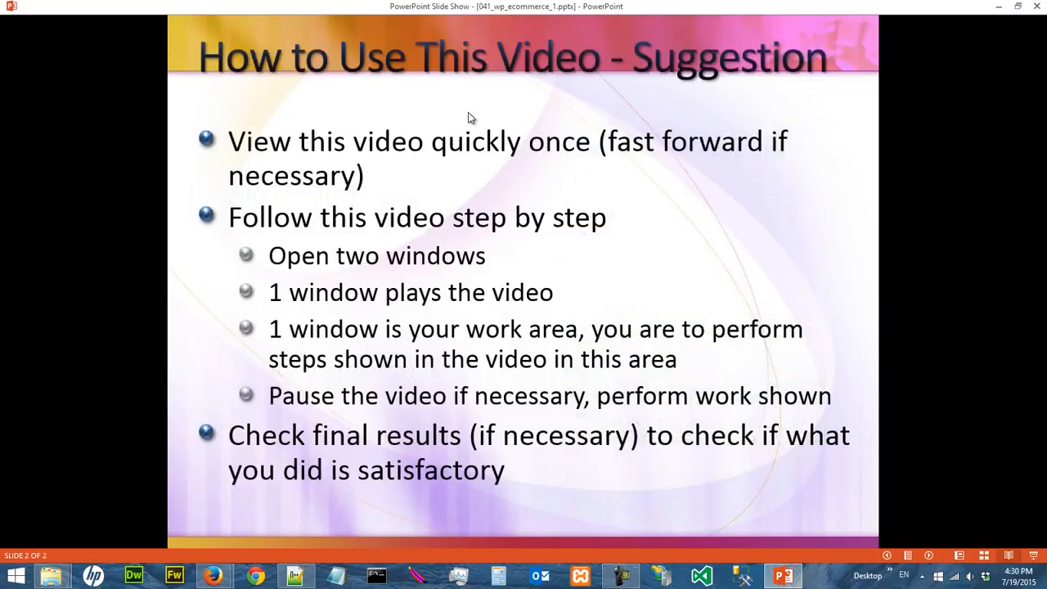
{"action": "mouse_move", "coordinate": [532, 141]}
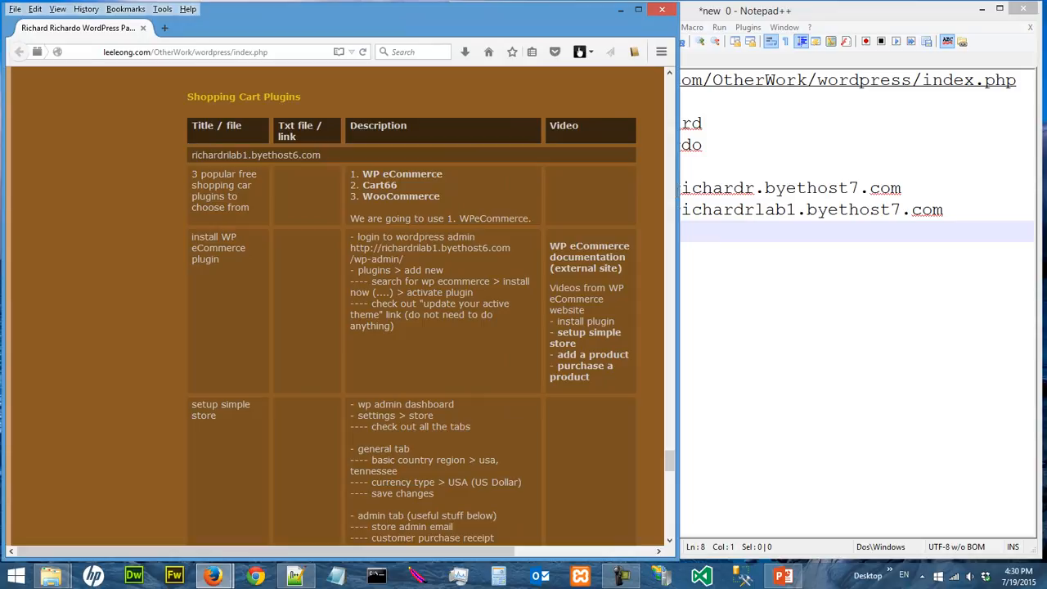
Scroll through the tutorial page to the Shopping Cart Plugins install instructions.
{"action": "scroll", "scroll_direction": "up", "scroll_amount": 3}
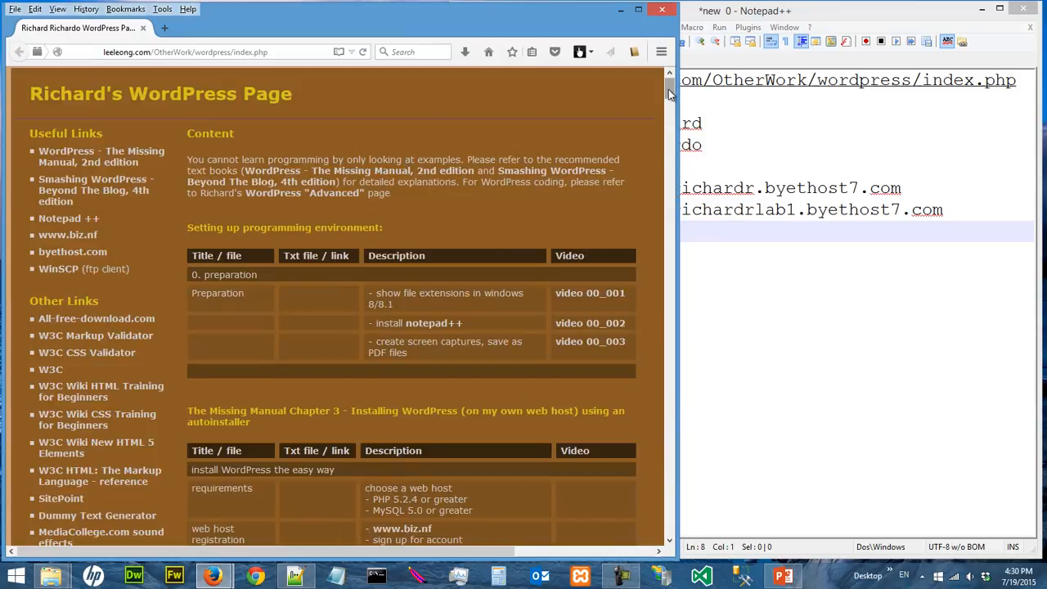
{"action": "scroll", "scroll_direction": "down", "scroll_amount": 3}
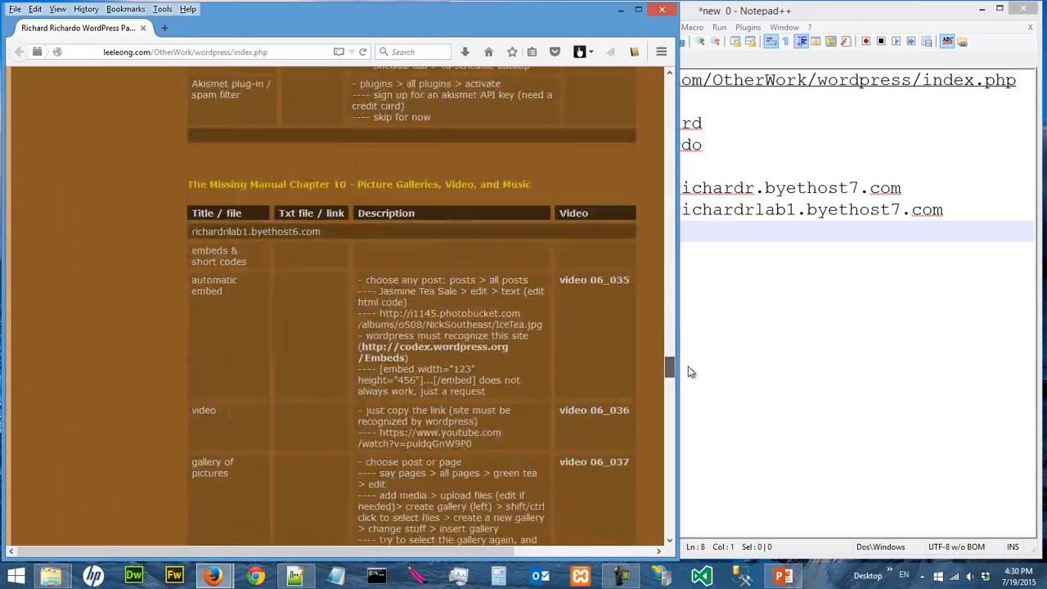
{"action": "scroll", "scroll_direction": "up", "scroll_amount": 3}
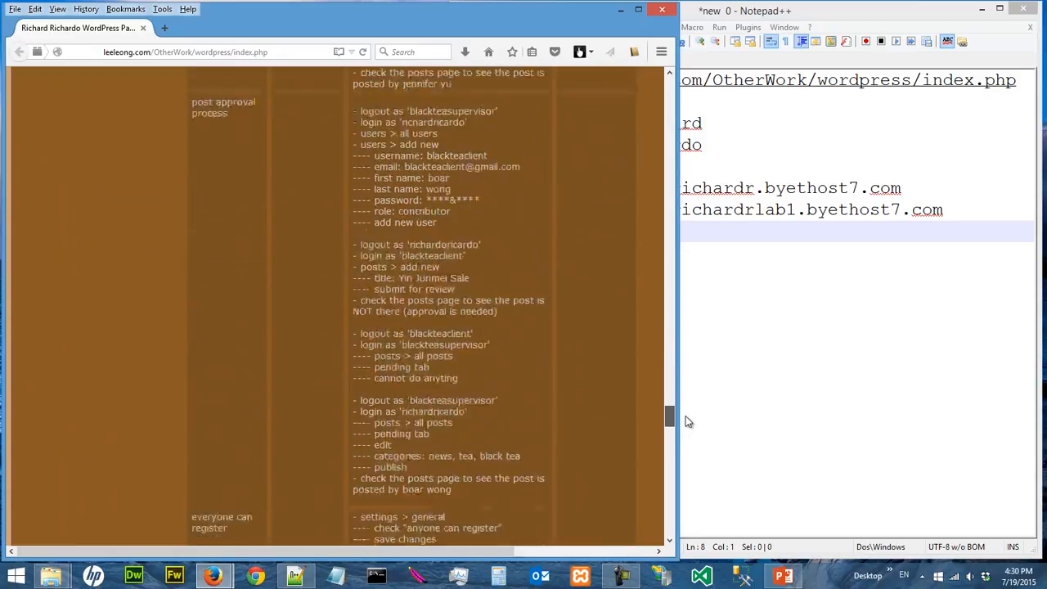
{"action": "scroll", "scroll_direction": "down", "scroll_amount": 3}
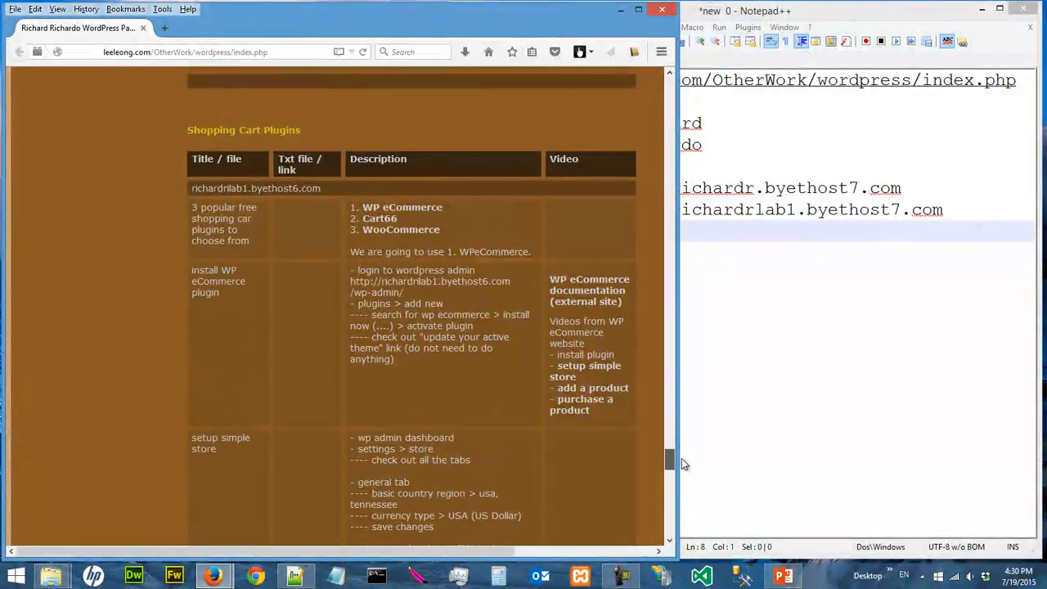
{"action": "scroll", "scroll_direction": "down", "scroll_amount": 3}
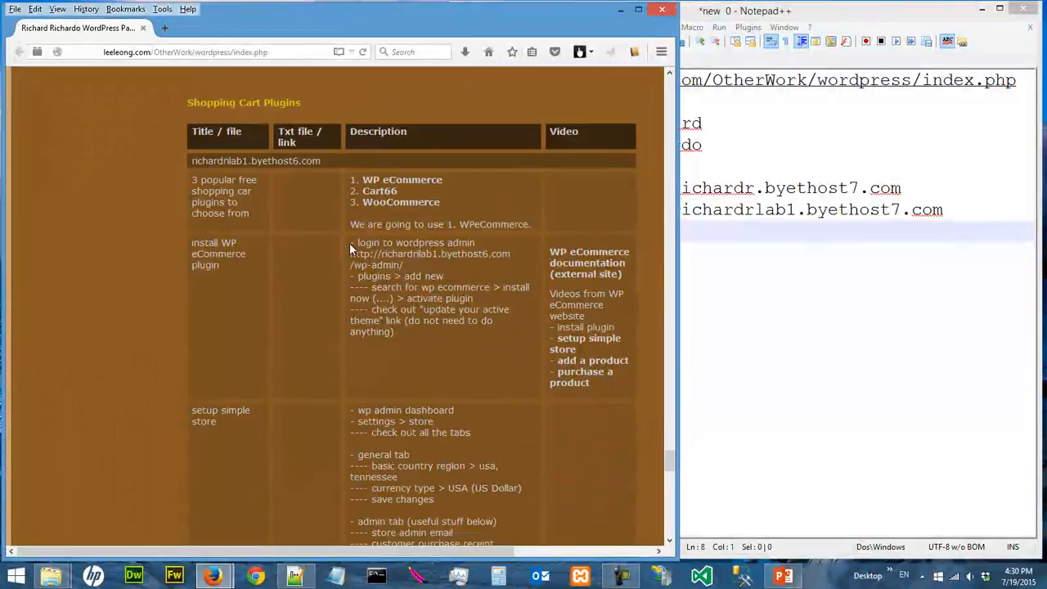
{"action": "mouse_move", "coordinate": [114, 169]}
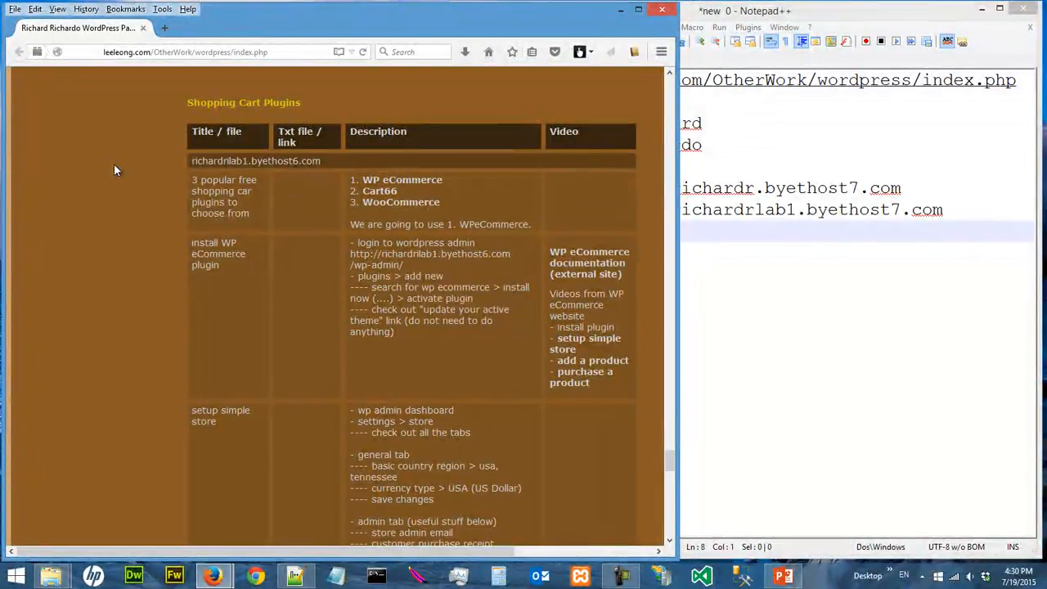
{"action": "mouse_move", "coordinate": [184, 119]}
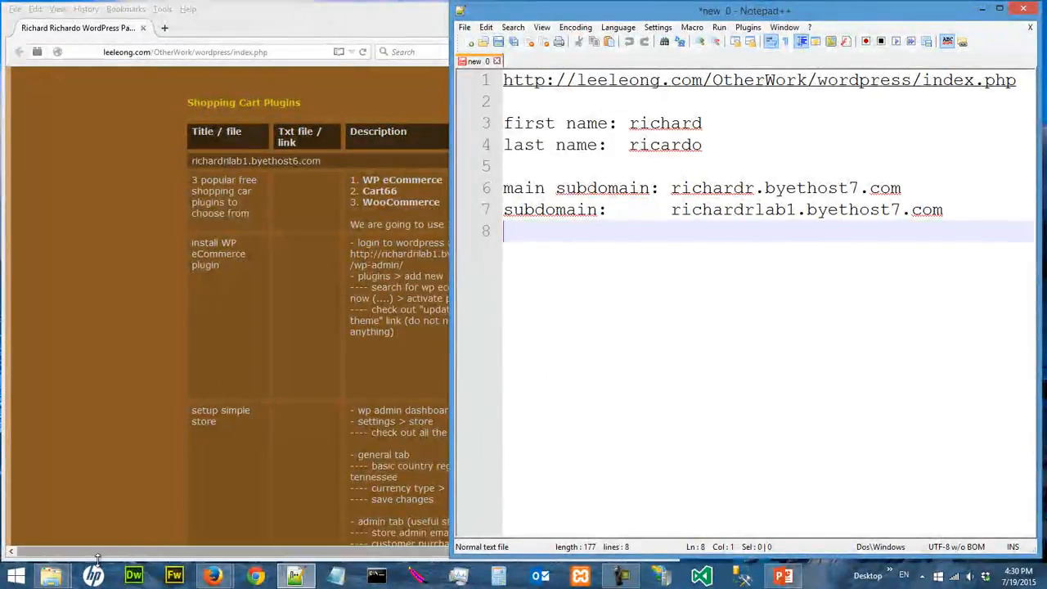
{"action": "mouse_move", "coordinate": [50, 574]}
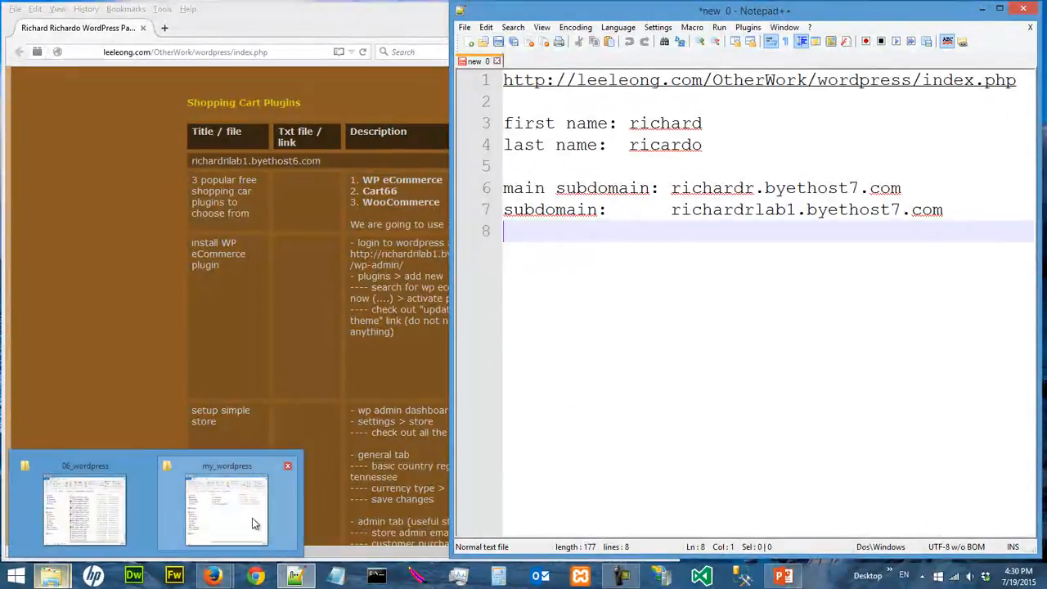
Open web_host_registration.txt from the my_wordpress folder and select the wp-admin URL.
{"action": "left_click", "coordinate": [227, 507]}
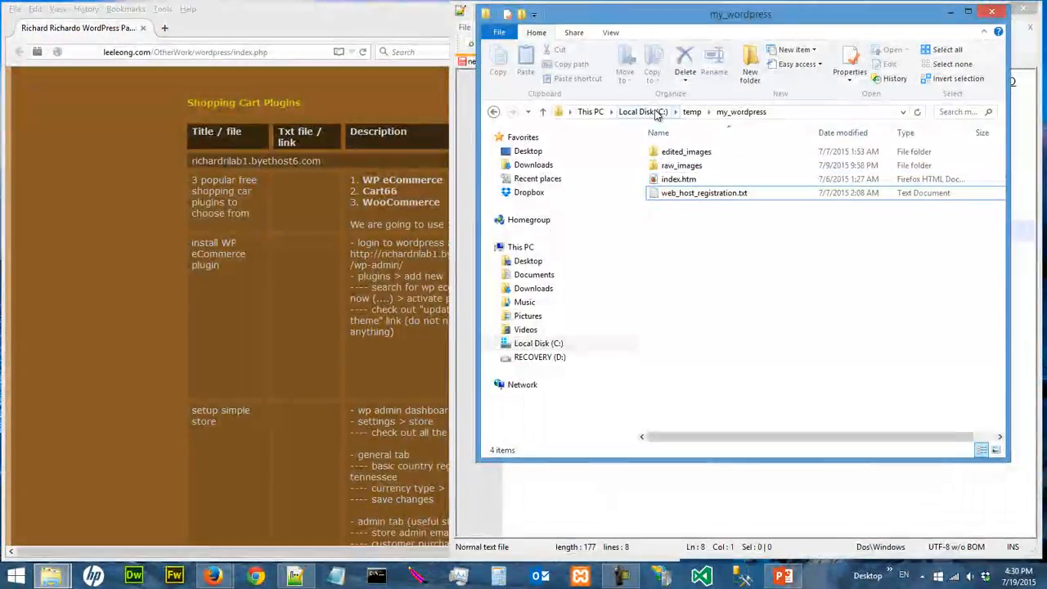
{"action": "left_click", "coordinate": [703, 192]}
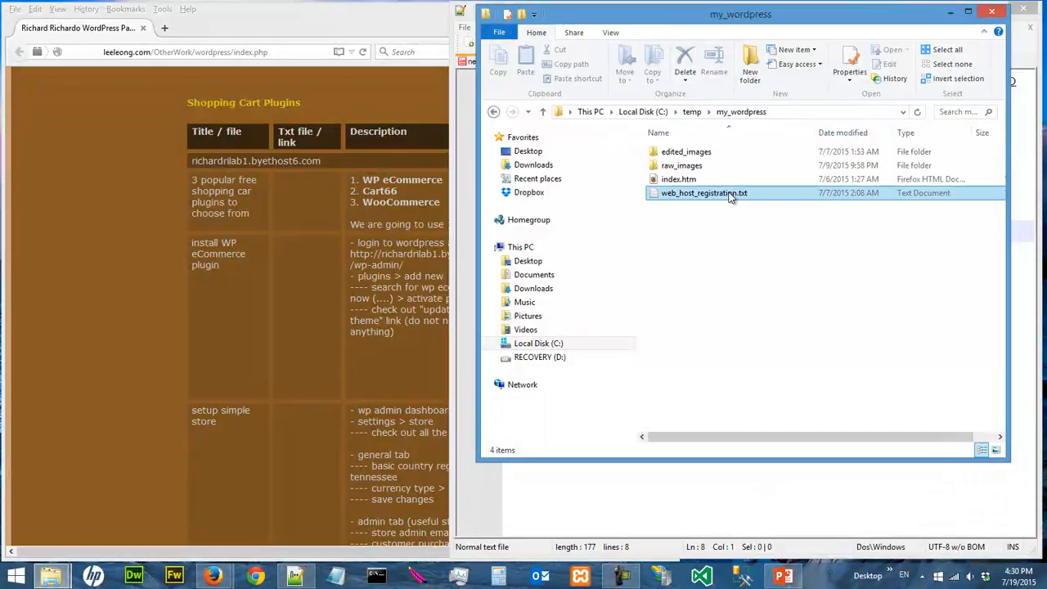
{"action": "double_click", "coordinate": [704, 192]}
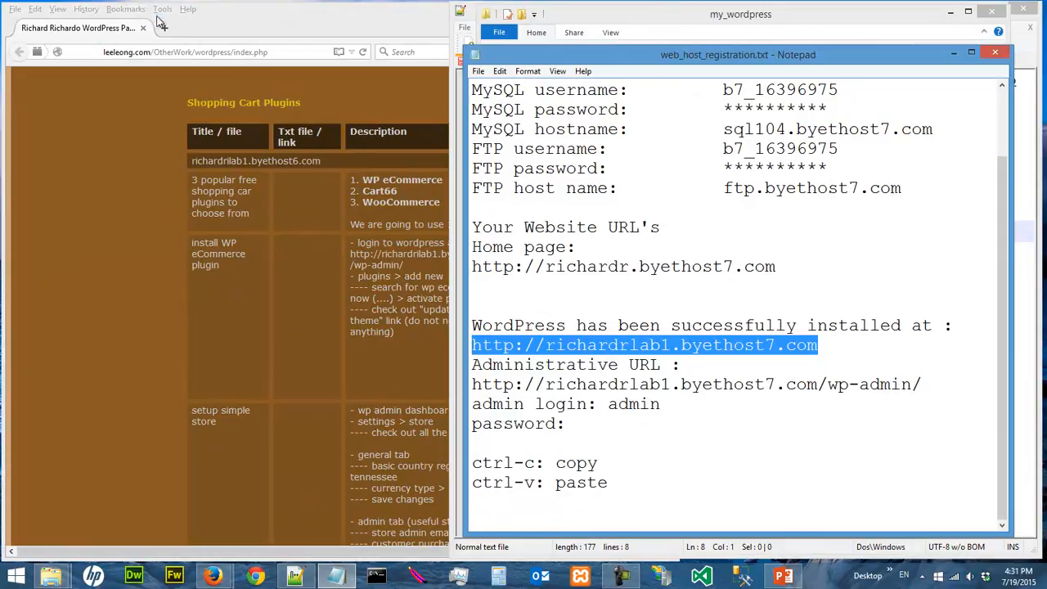
{"action": "left_click", "coordinate": [301, 28]}
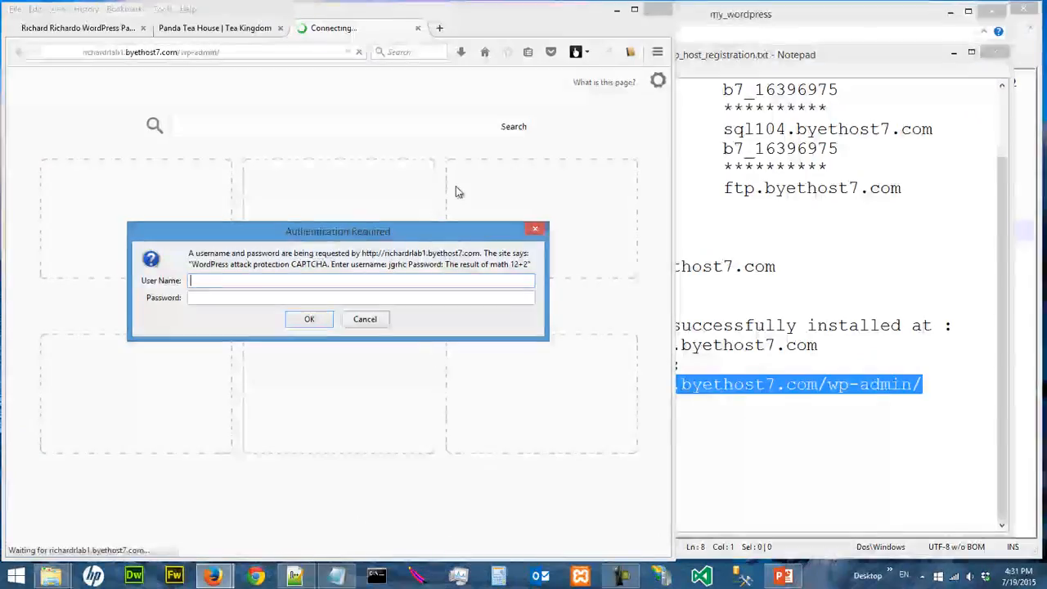
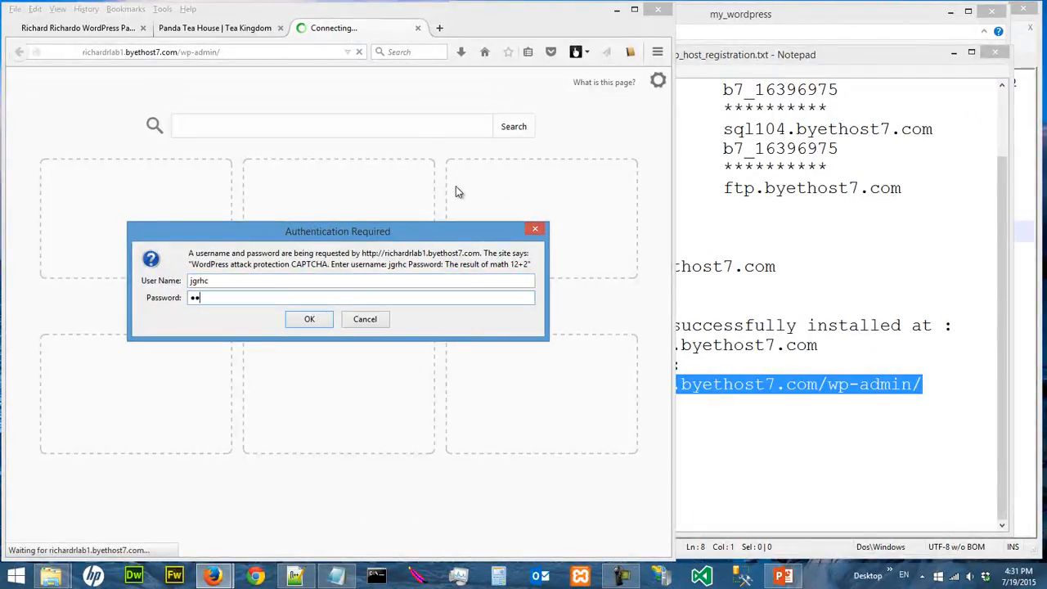
Enter username 'jgr' and submit the site's Authentication Required challenge.
{"action": "left_click", "coordinate": [309, 319]}
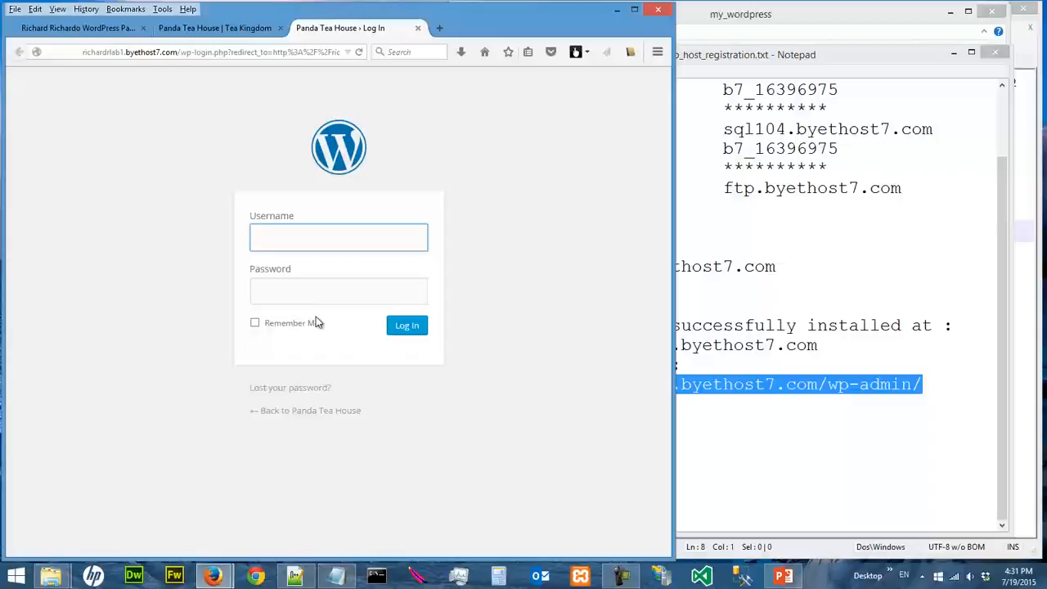
Log in to WordPress as 'admin' with the password.
{"action": "type", "text": "admin"}
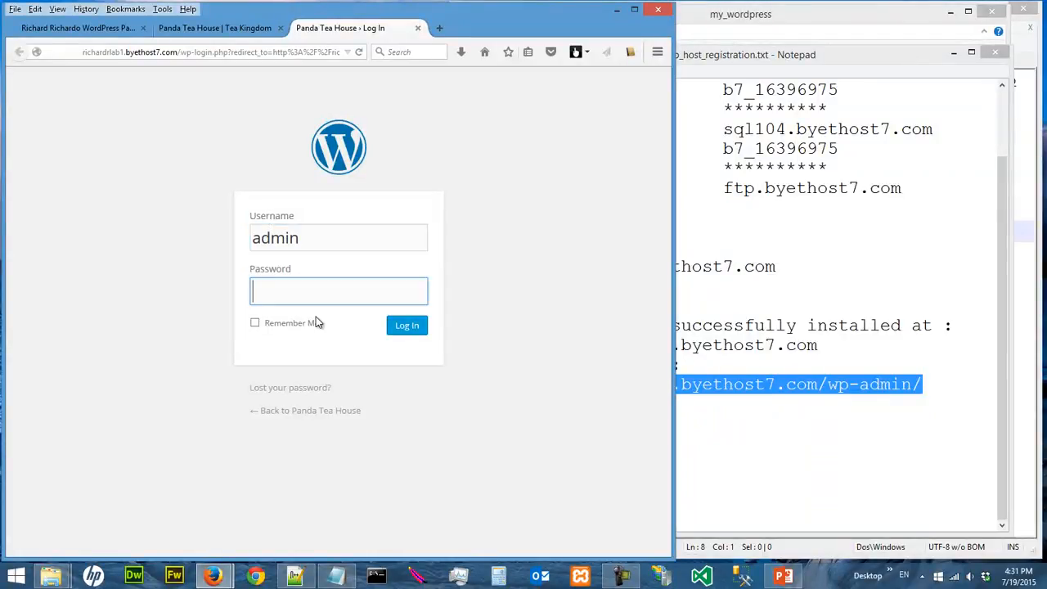
{"action": "type", "text": "password"}
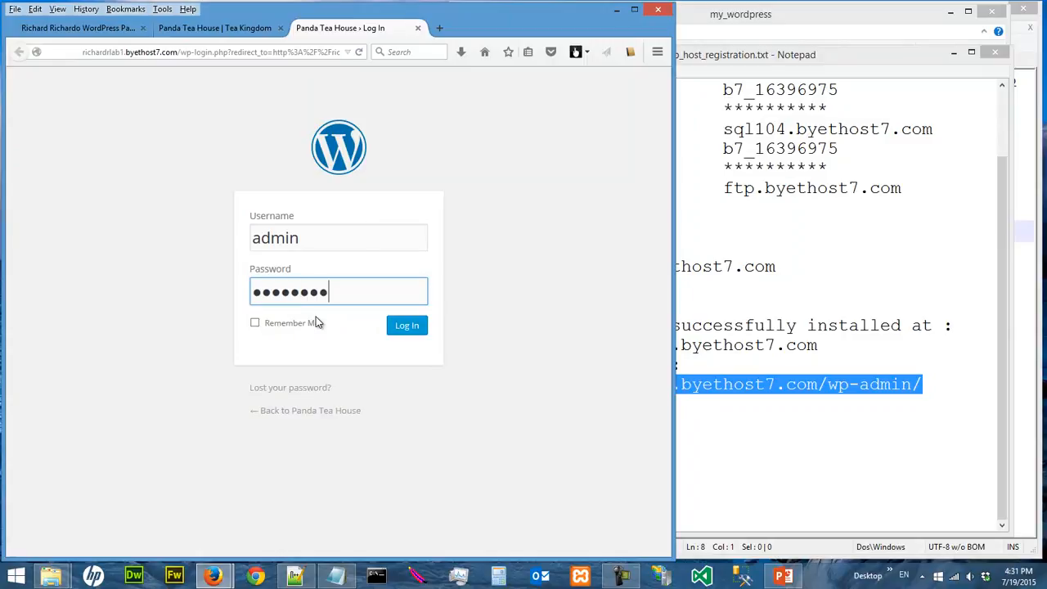
{"action": "left_click", "coordinate": [406, 325]}
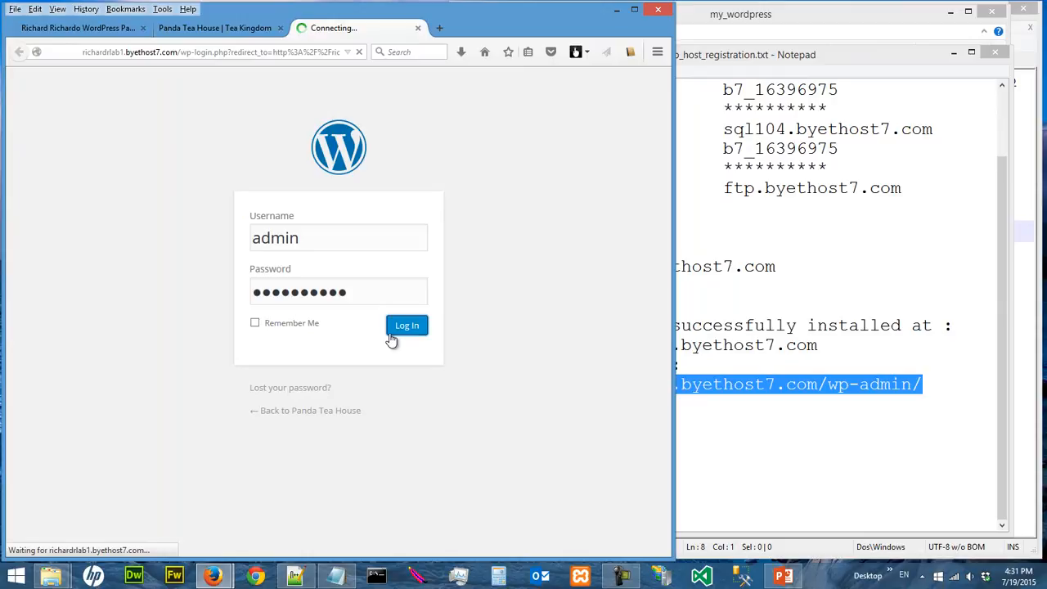
{"action": "left_click", "coordinate": [406, 324]}
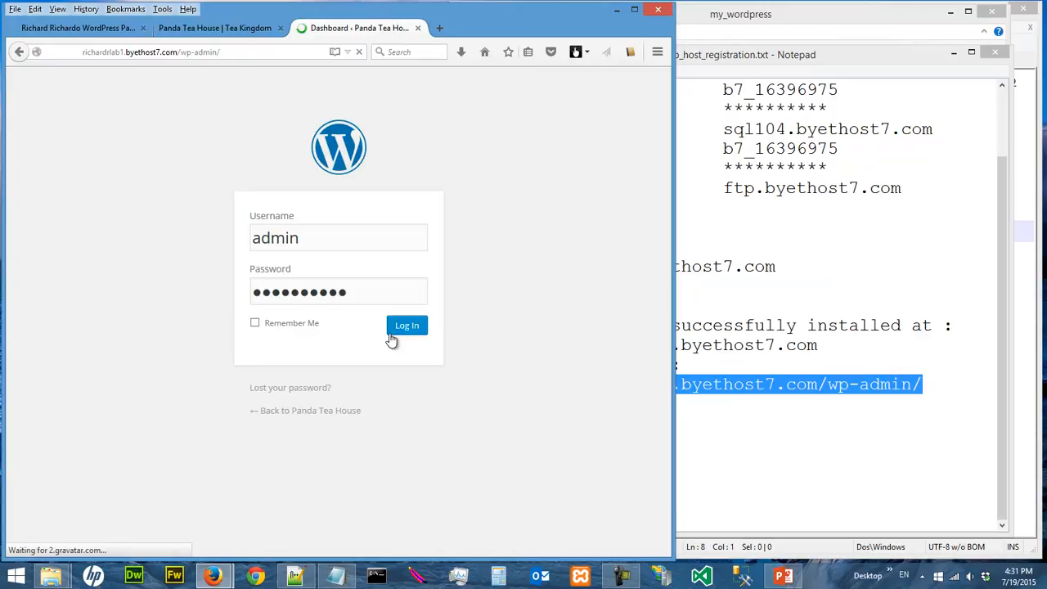
{"action": "left_click", "coordinate": [407, 325]}
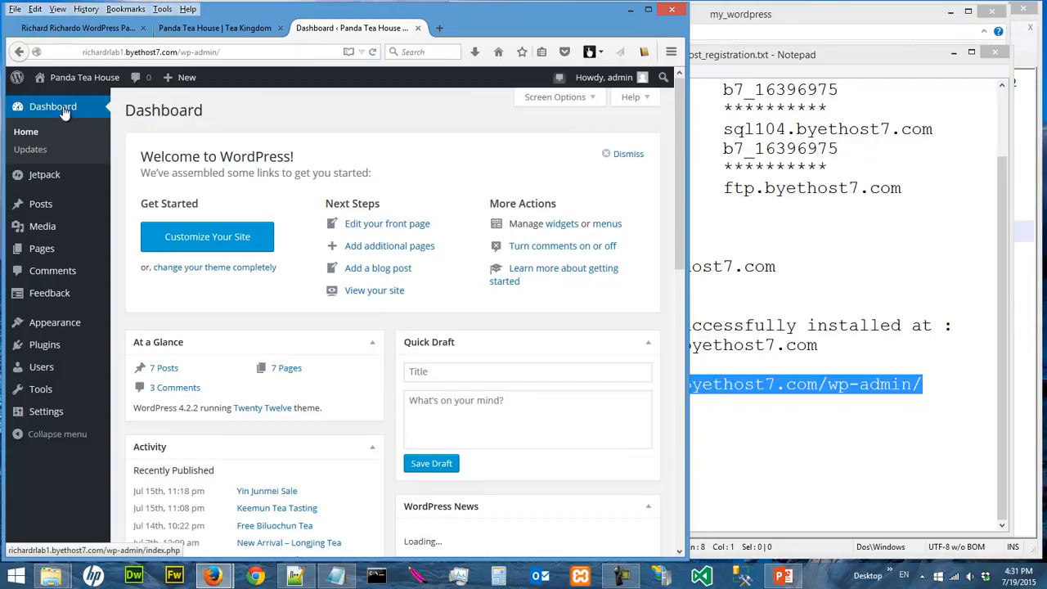
{"action": "left_click", "coordinate": [77, 28]}
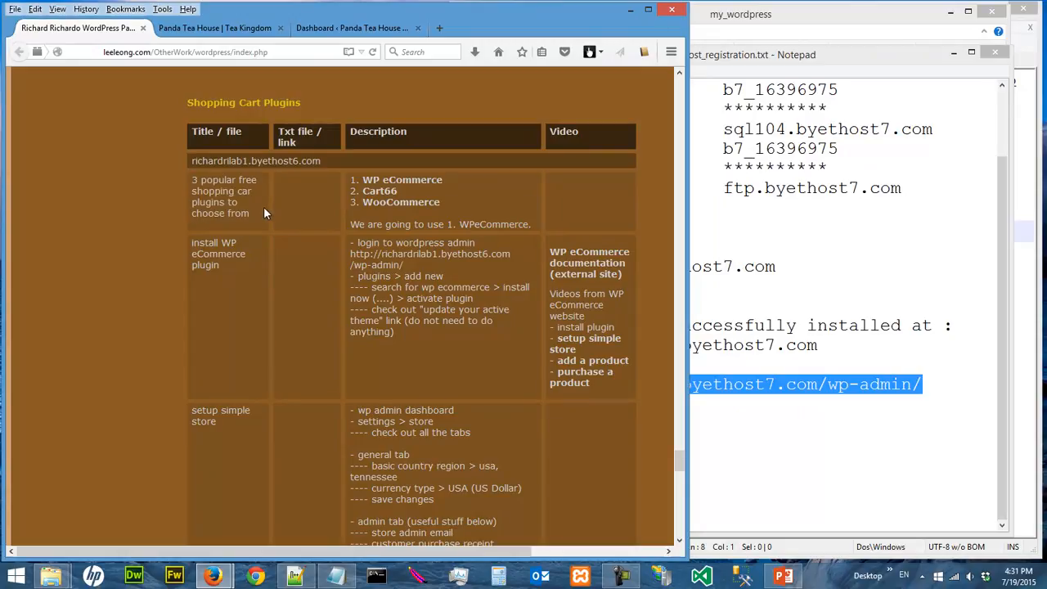
{"action": "mouse_move", "coordinate": [402, 179]}
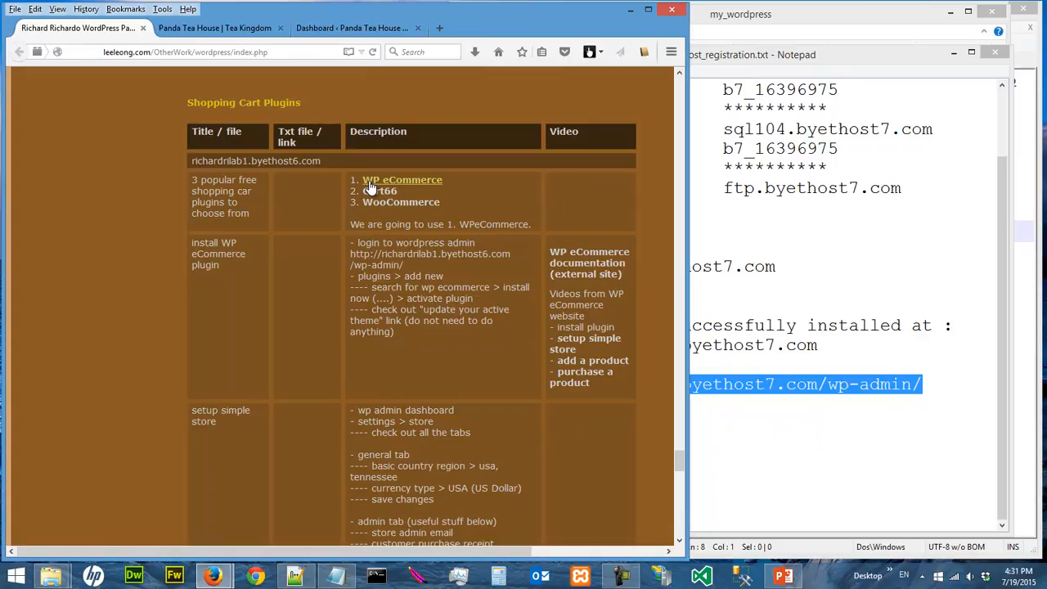
{"action": "mouse_move", "coordinate": [412, 185]}
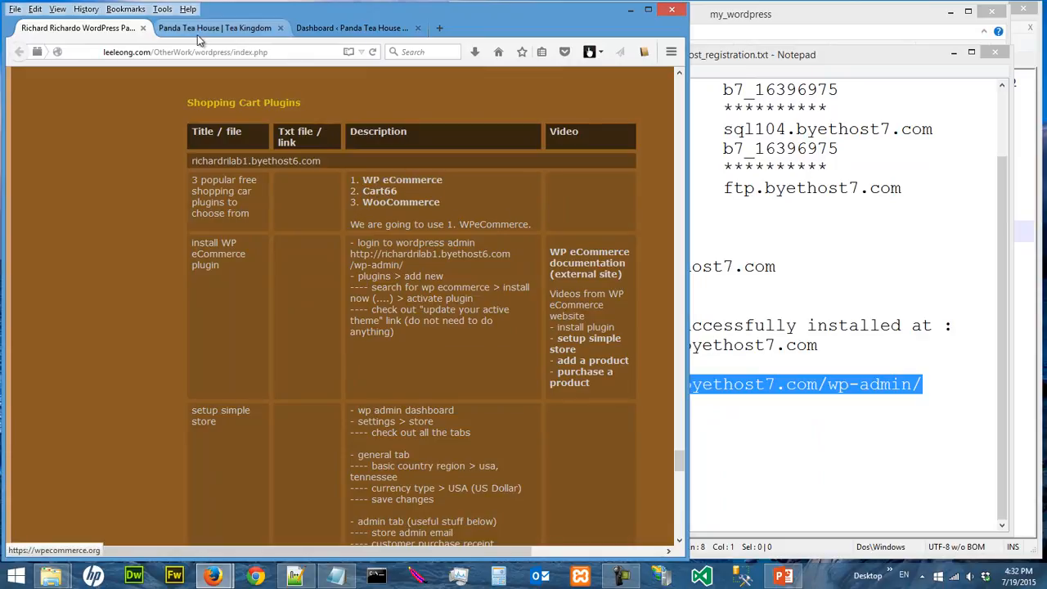
{"action": "left_click", "coordinate": [352, 27]}
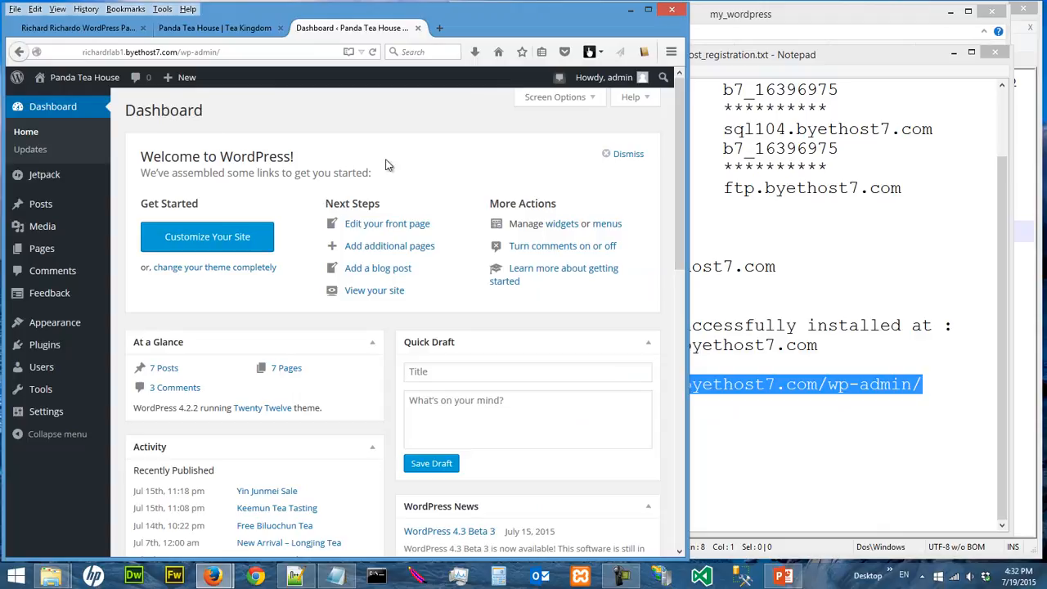
{"action": "mouse_move", "coordinate": [416, 188]}
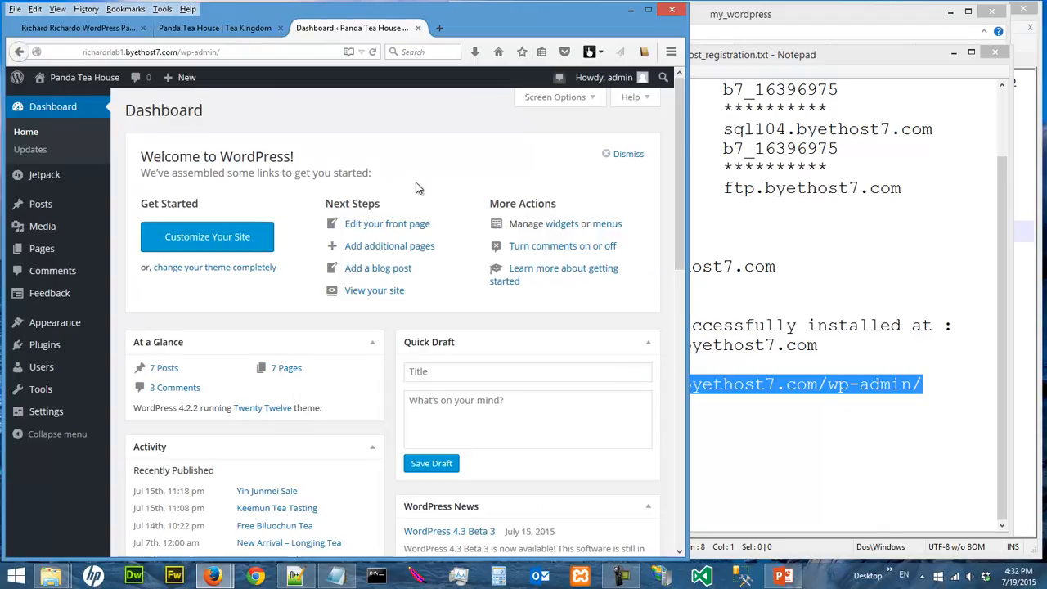
{"action": "mouse_move", "coordinate": [285, 266]}
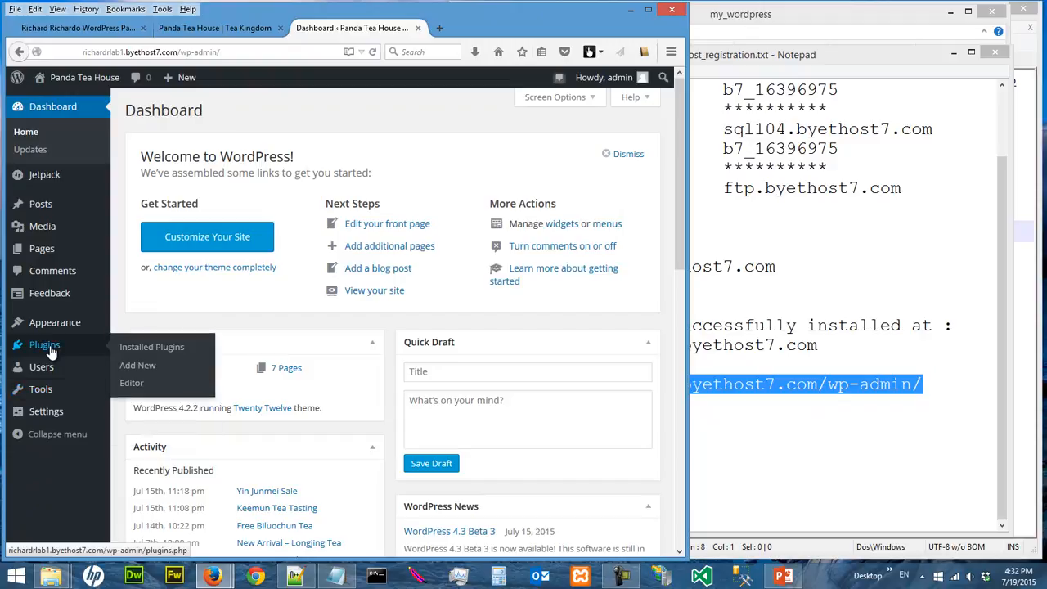
Search Add Plugins for 'wp ecommerce' and request installing WP eCommerce.
{"action": "left_click", "coordinate": [137, 365]}
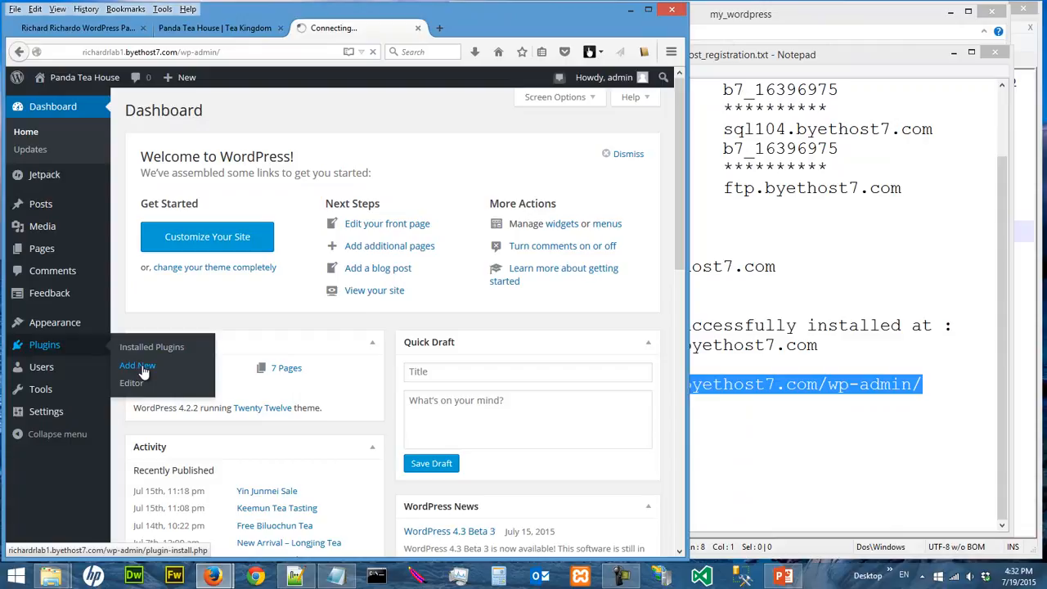
{"action": "left_click", "coordinate": [137, 364]}
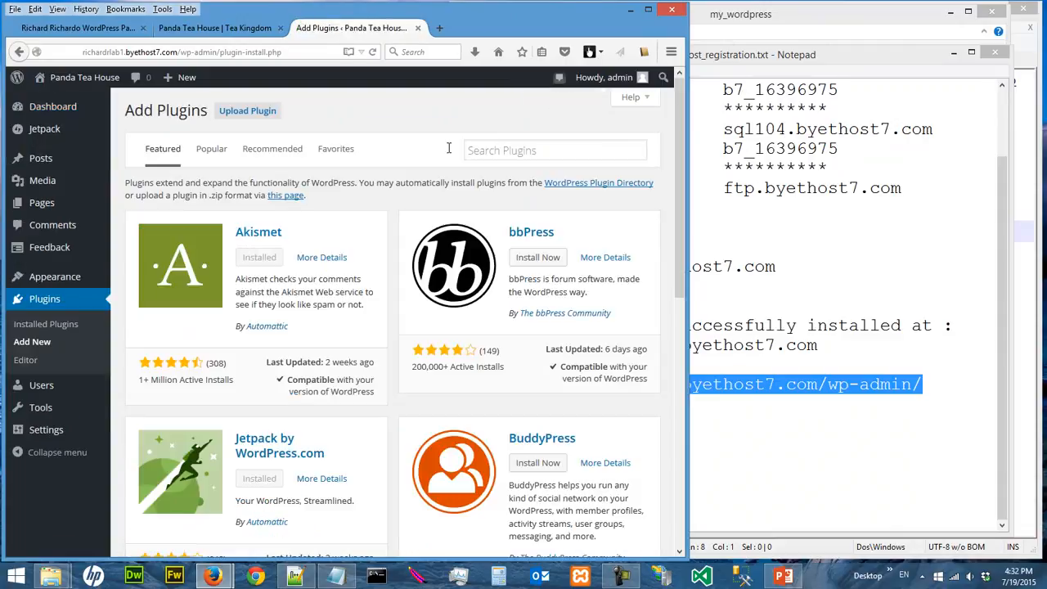
{"action": "type", "text": "w"}
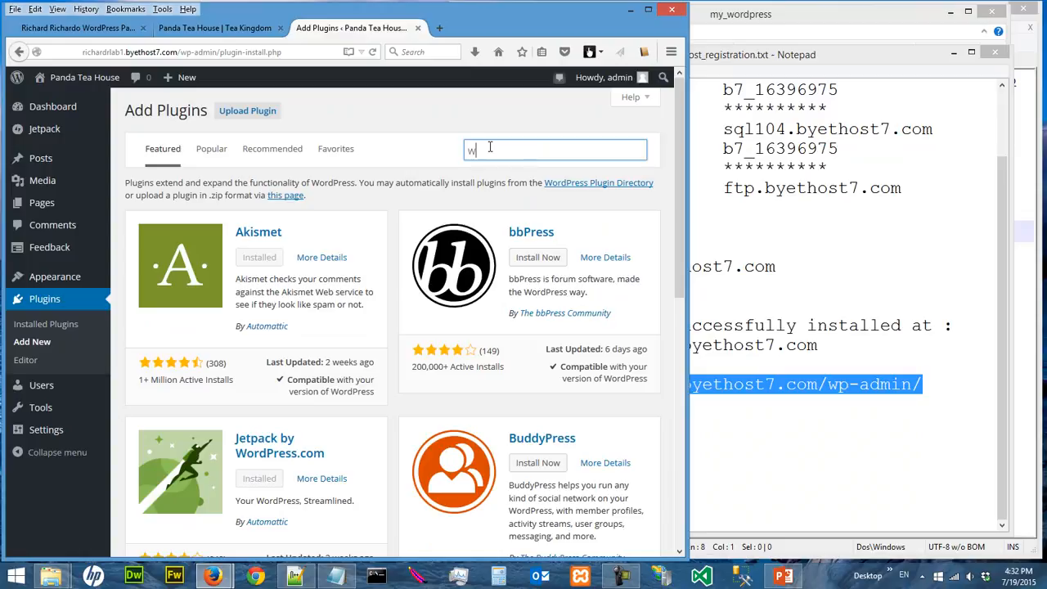
{"action": "type", "text": "p ecommerce"}
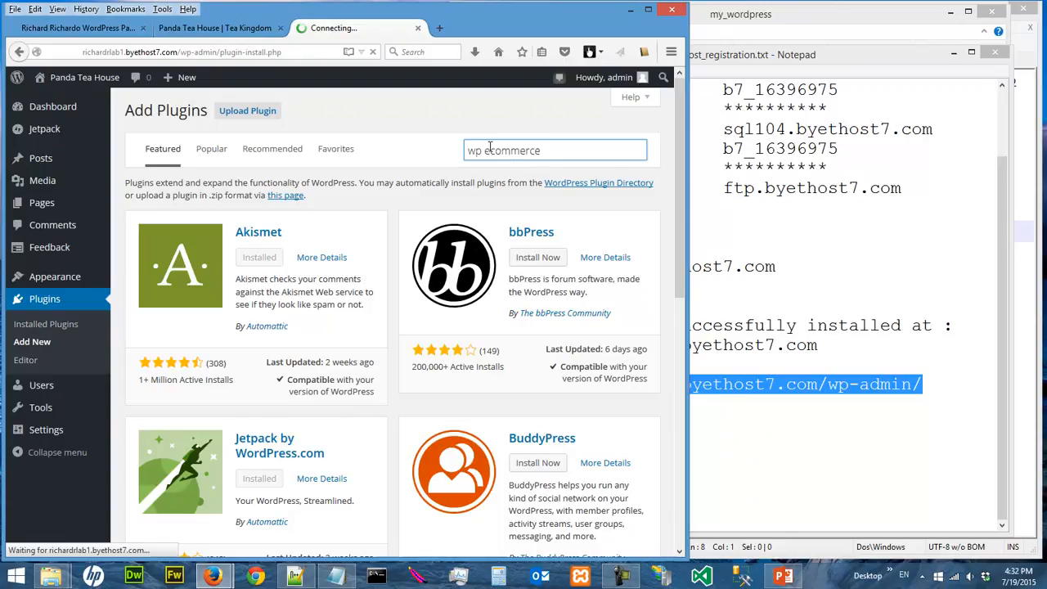
{"action": "key", "text": "Return"}
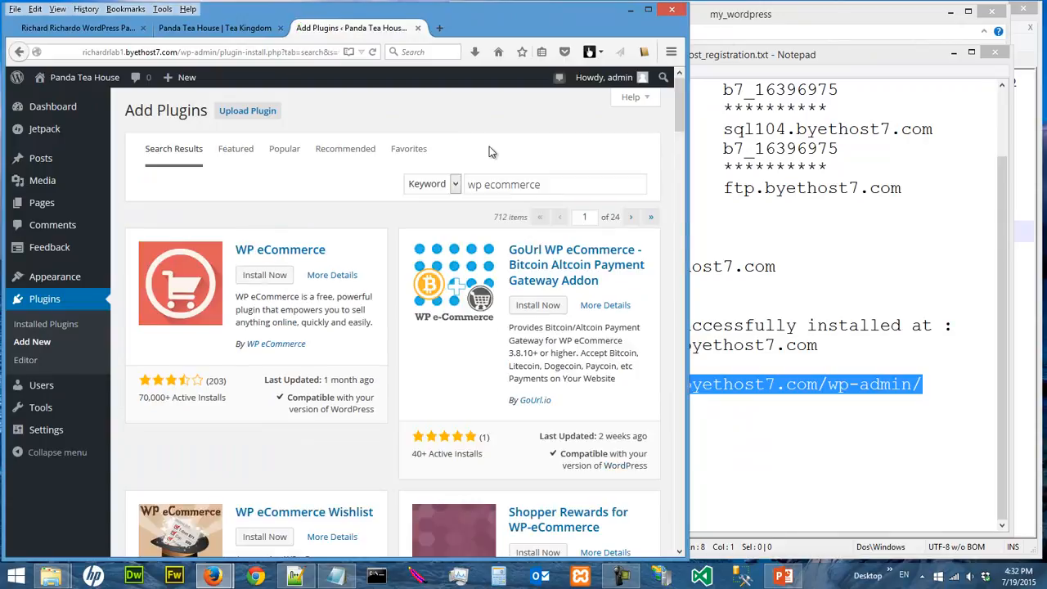
{"action": "mouse_move", "coordinate": [294, 249]}
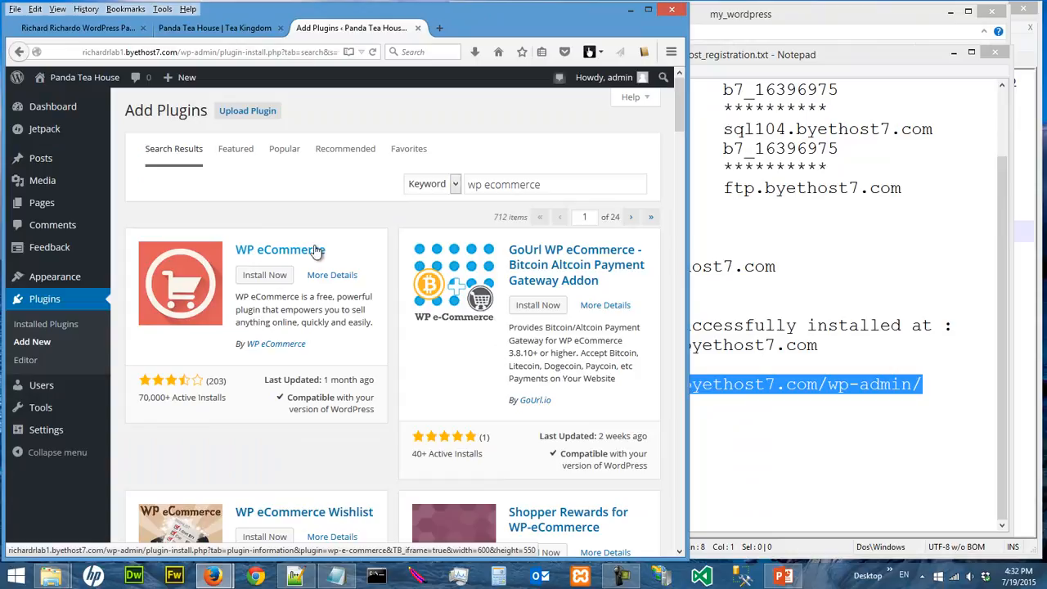
{"action": "mouse_move", "coordinate": [260, 257]}
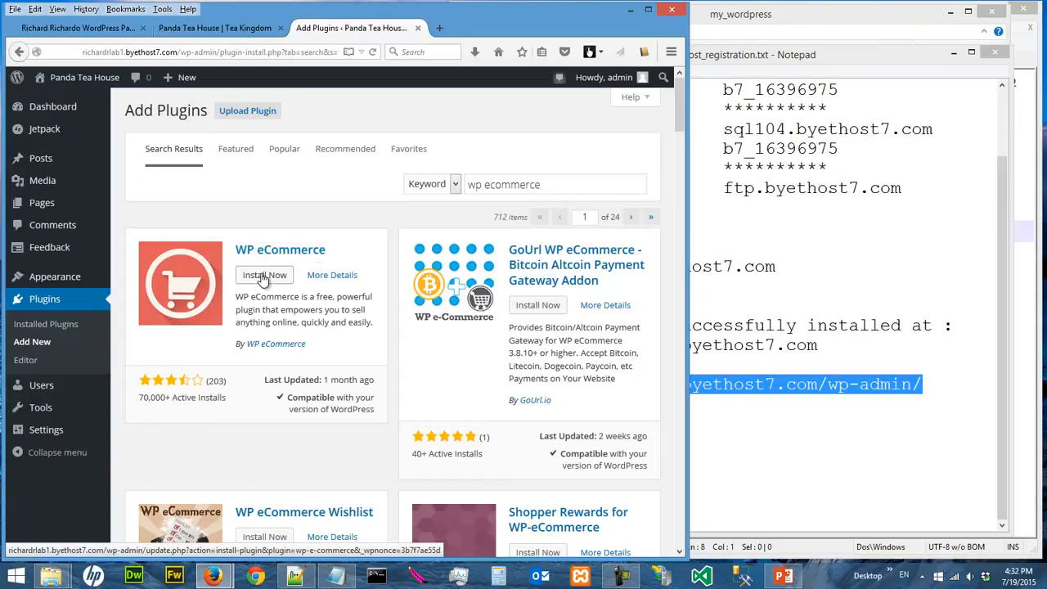
{"action": "left_click", "coordinate": [264, 273]}
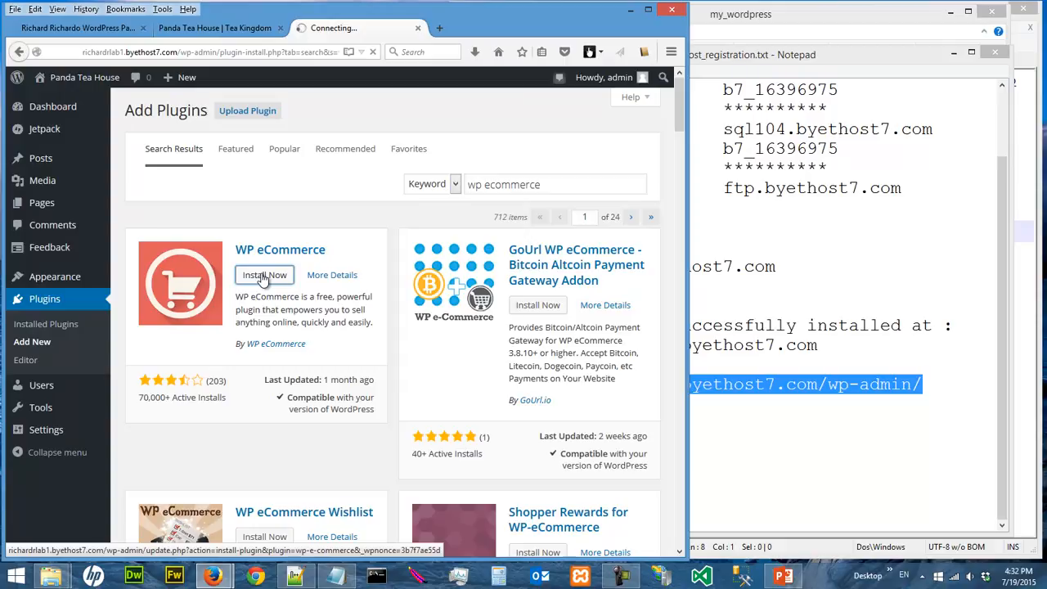
Start the WP eCommerce 3.9.4 install, check the tutorial, then return to progress.
{"action": "left_click", "coordinate": [264, 274]}
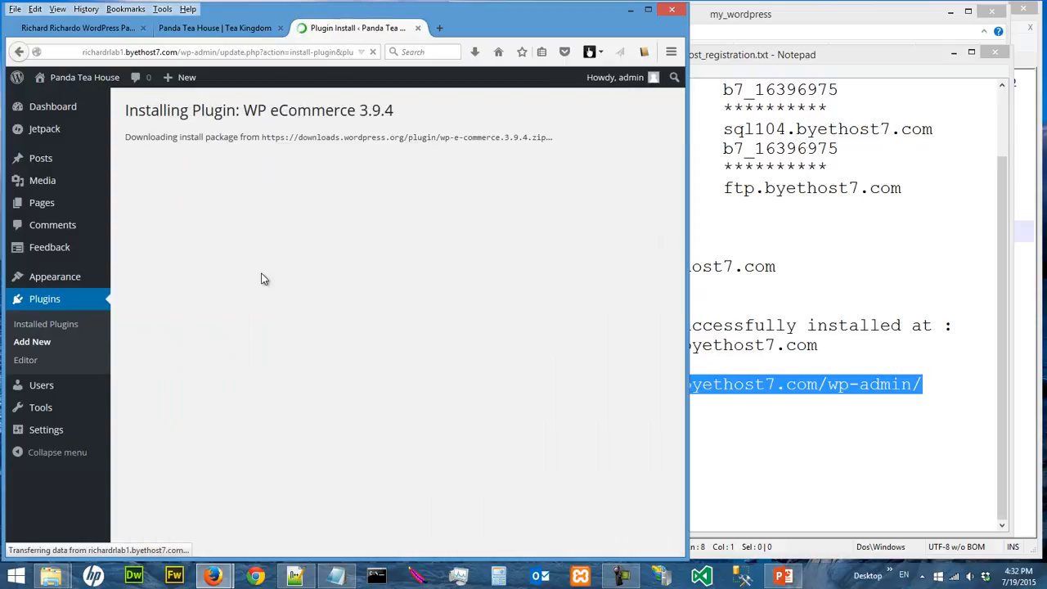
{"action": "mouse_move", "coordinate": [365, 175]}
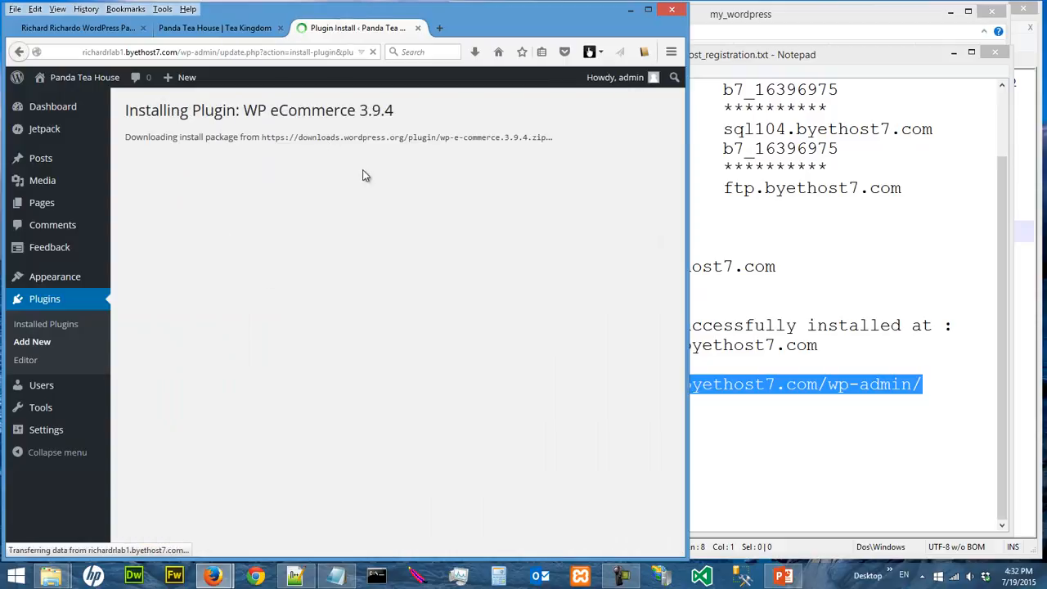
{"action": "mouse_move", "coordinate": [247, 148]}
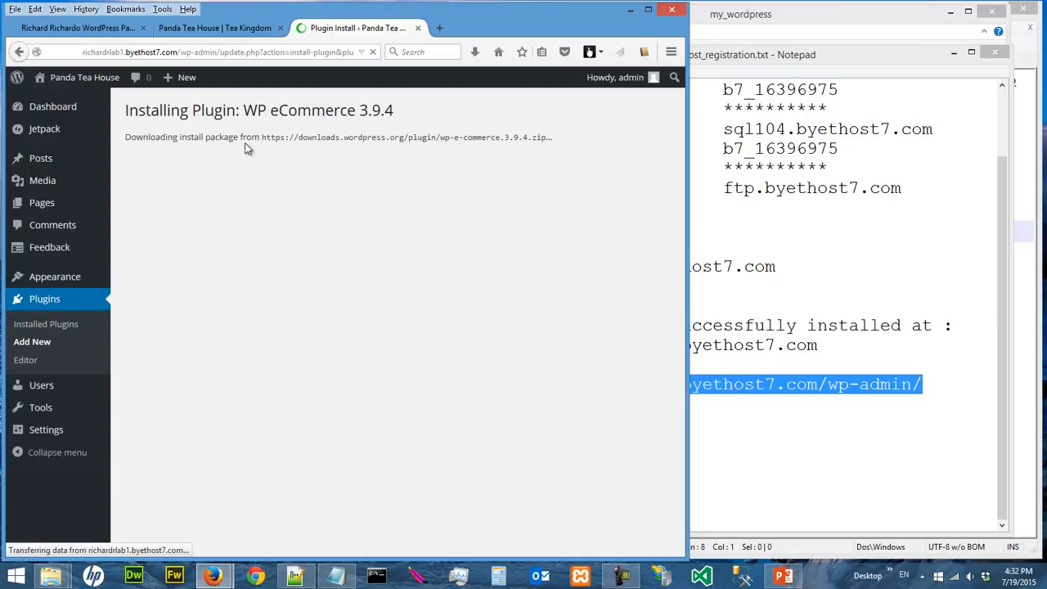
{"action": "mouse_move", "coordinate": [342, 152]}
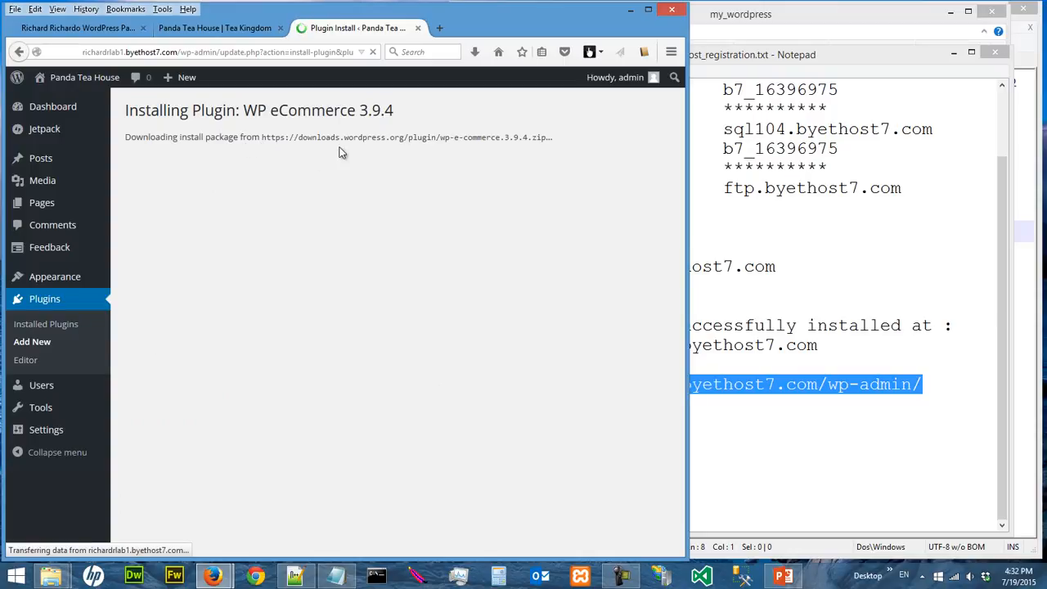
{"action": "mouse_move", "coordinate": [418, 148]}
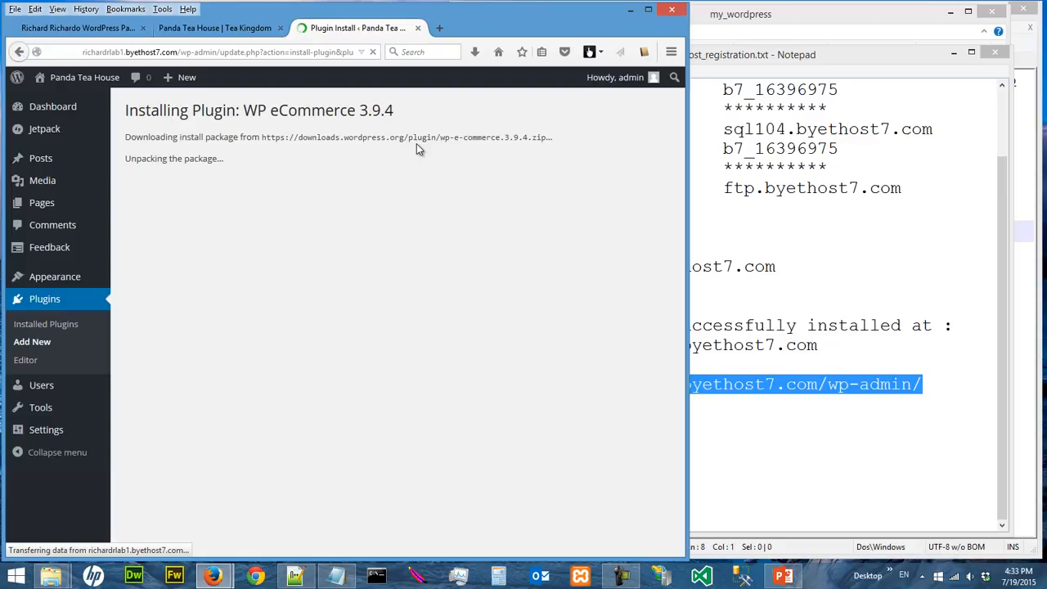
{"action": "mouse_move", "coordinate": [413, 238]}
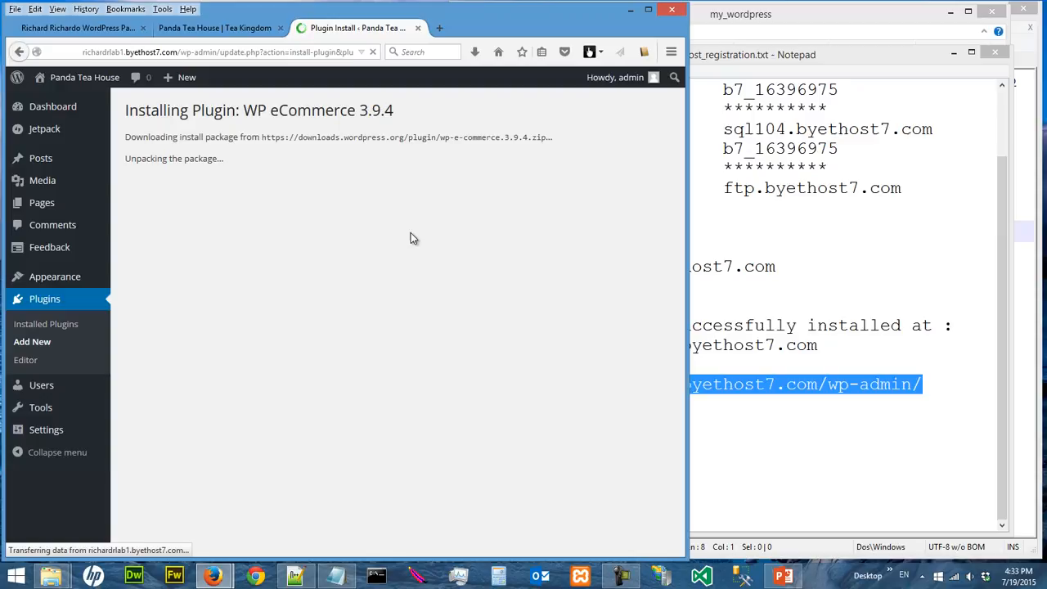
{"action": "mouse_move", "coordinate": [482, 356]}
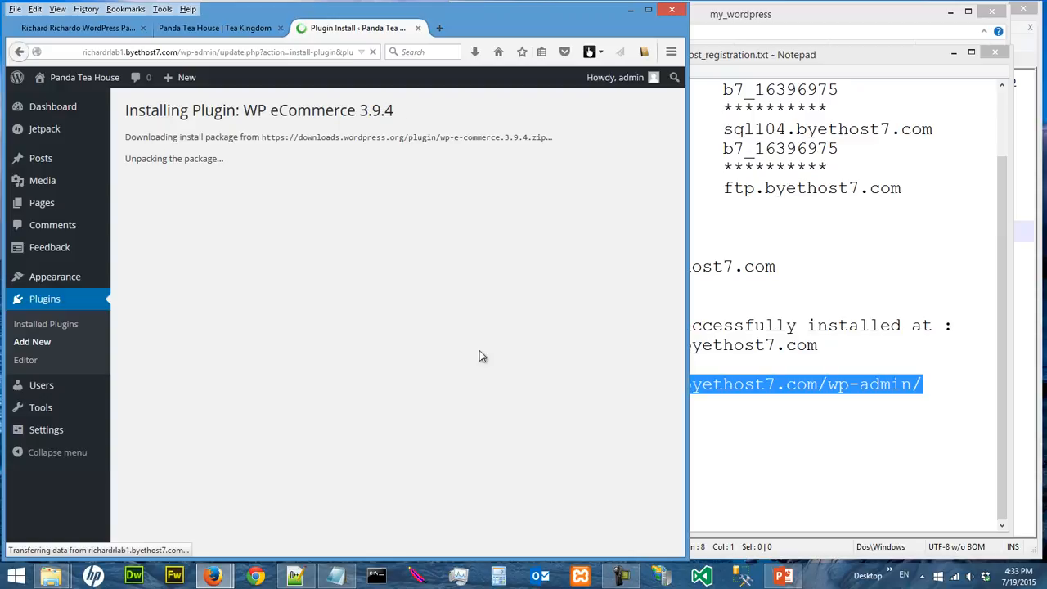
{"action": "mouse_move", "coordinate": [523, 288]}
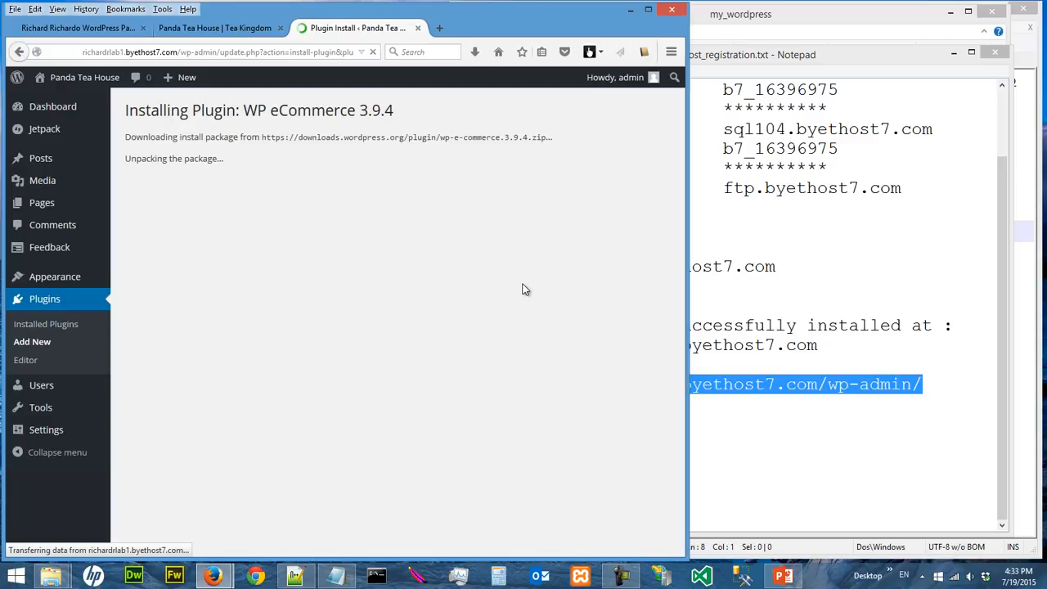
{"action": "mouse_move", "coordinate": [425, 277]}
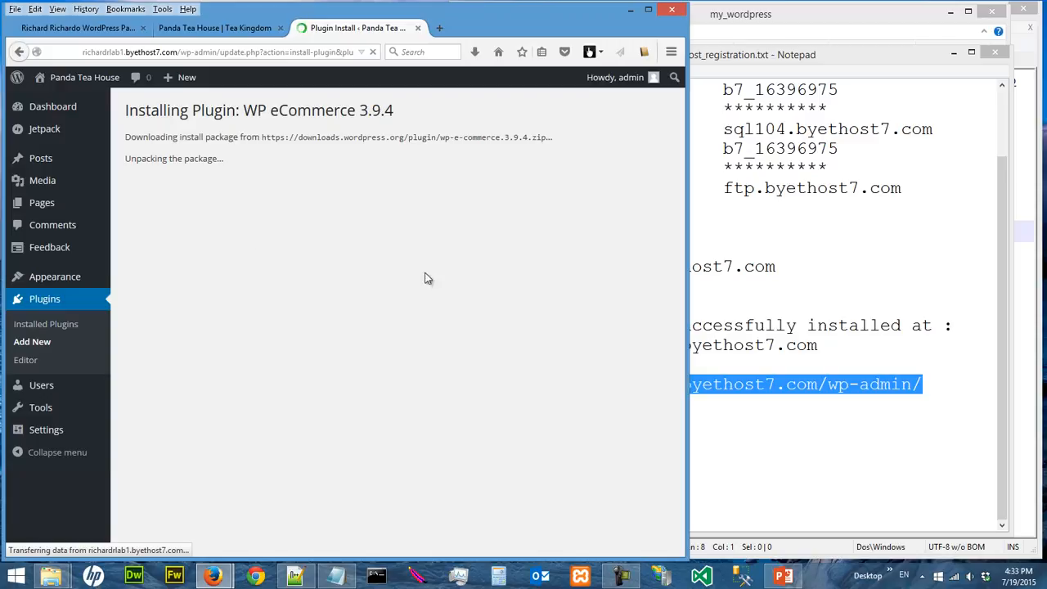
{"action": "mouse_move", "coordinate": [210, 202]}
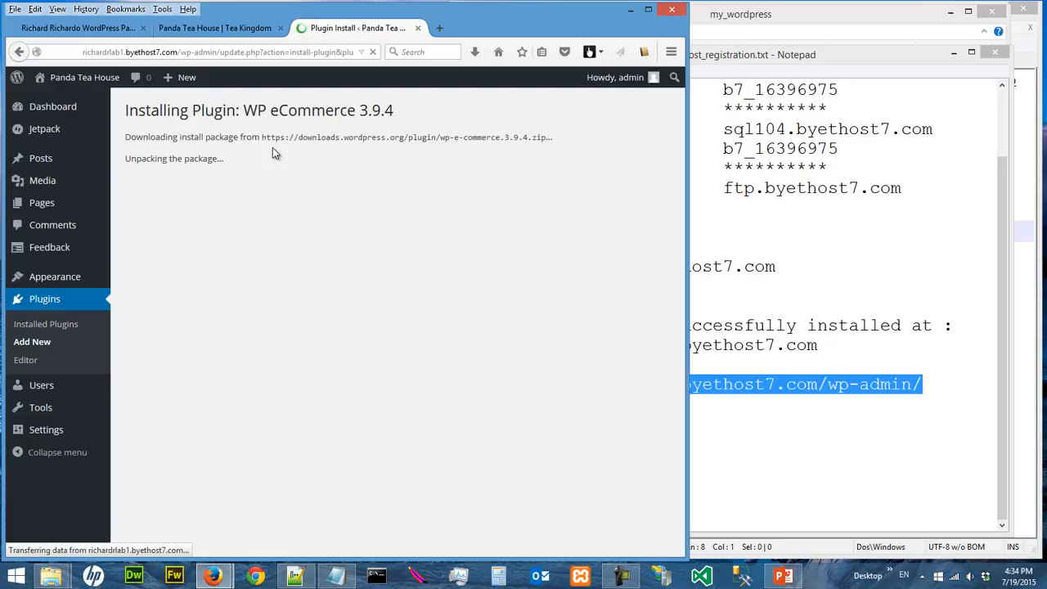
{"action": "left_click", "coordinate": [78, 27]}
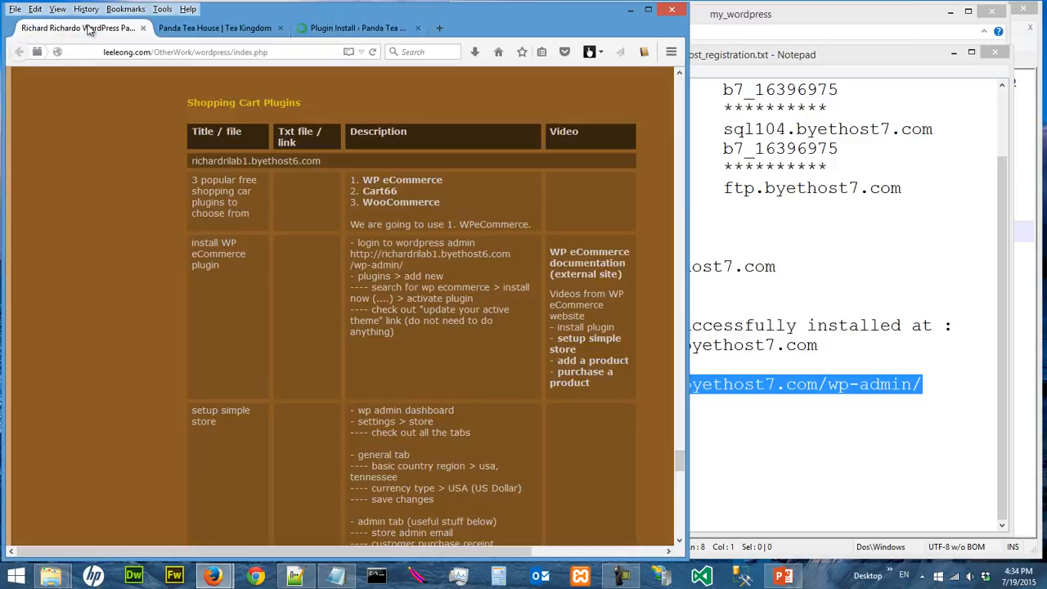
{"action": "left_click", "coordinate": [357, 28]}
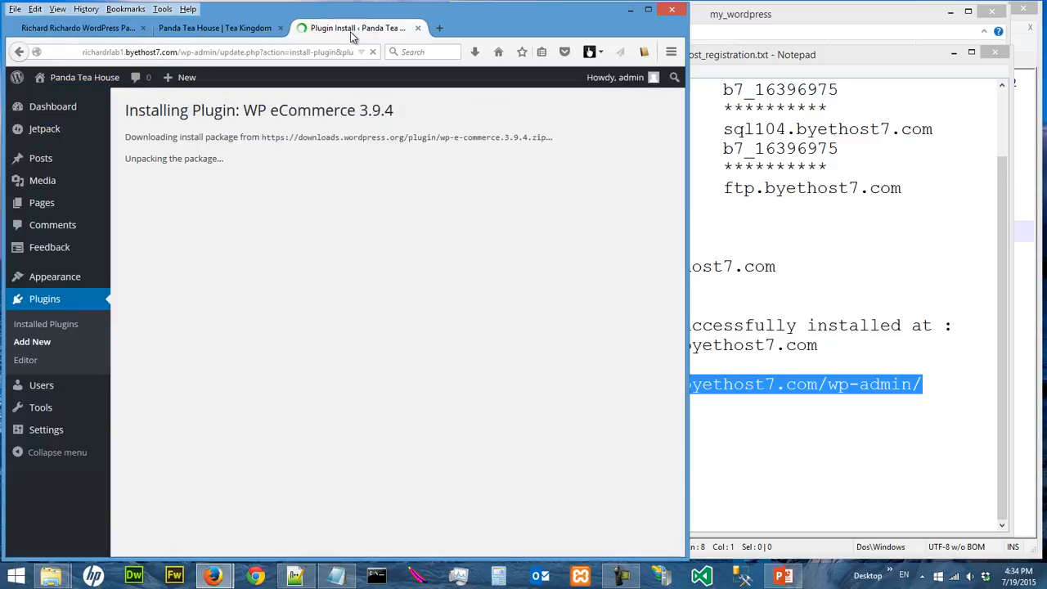
{"action": "mouse_move", "coordinate": [358, 28]}
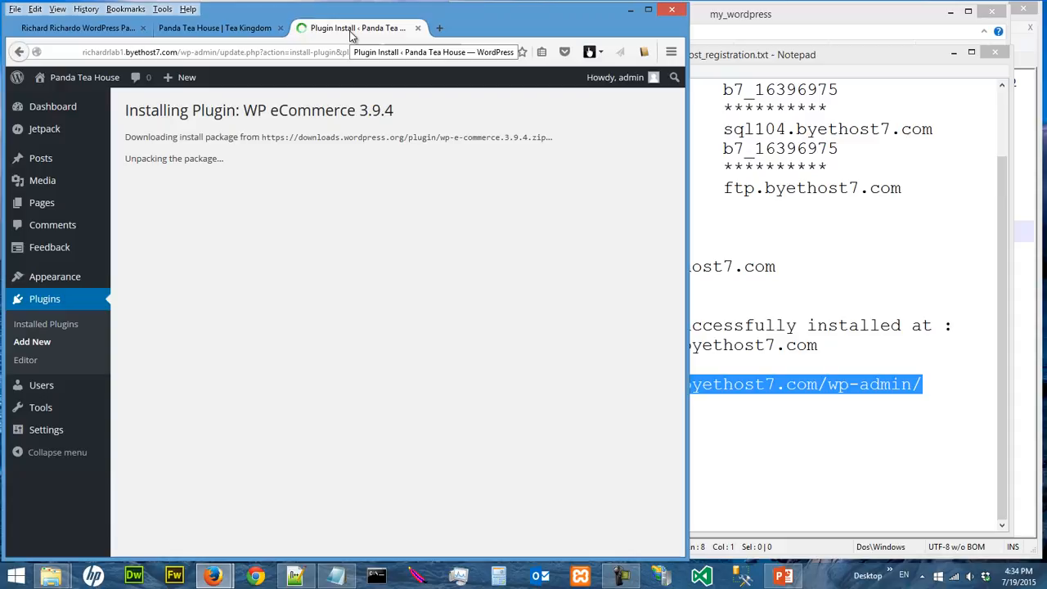
{"action": "mouse_move", "coordinate": [256, 178]}
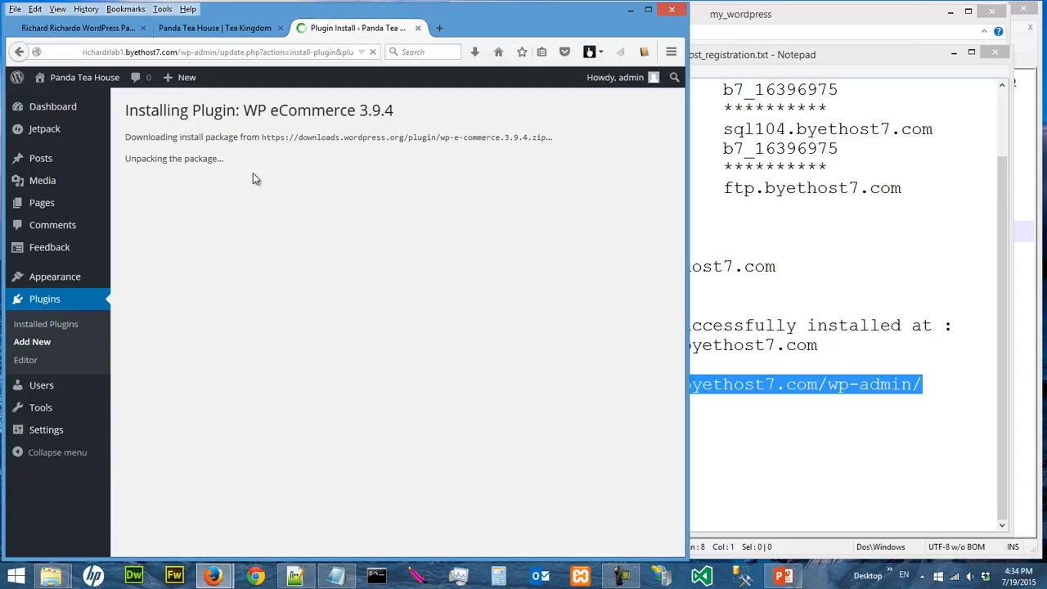
{"action": "mouse_move", "coordinate": [211, 162]}
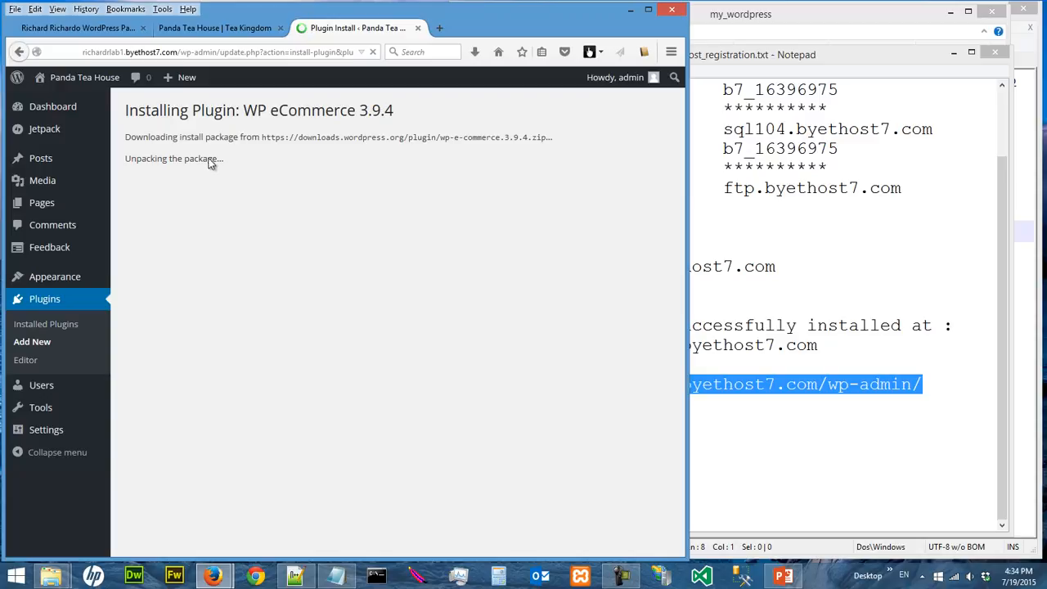
{"action": "mouse_move", "coordinate": [236, 178]}
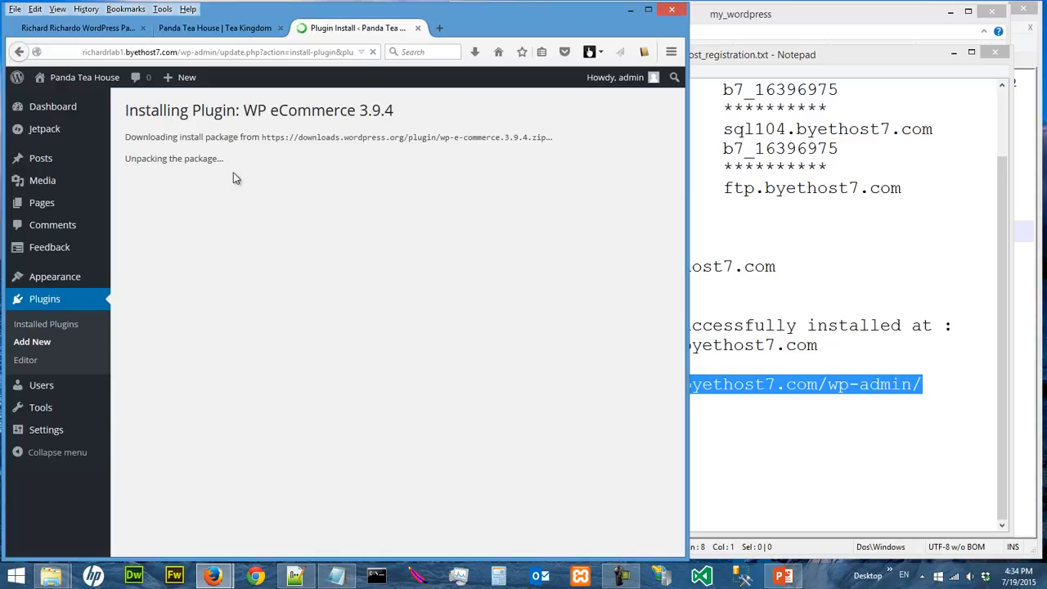
{"action": "mouse_move", "coordinate": [188, 174]}
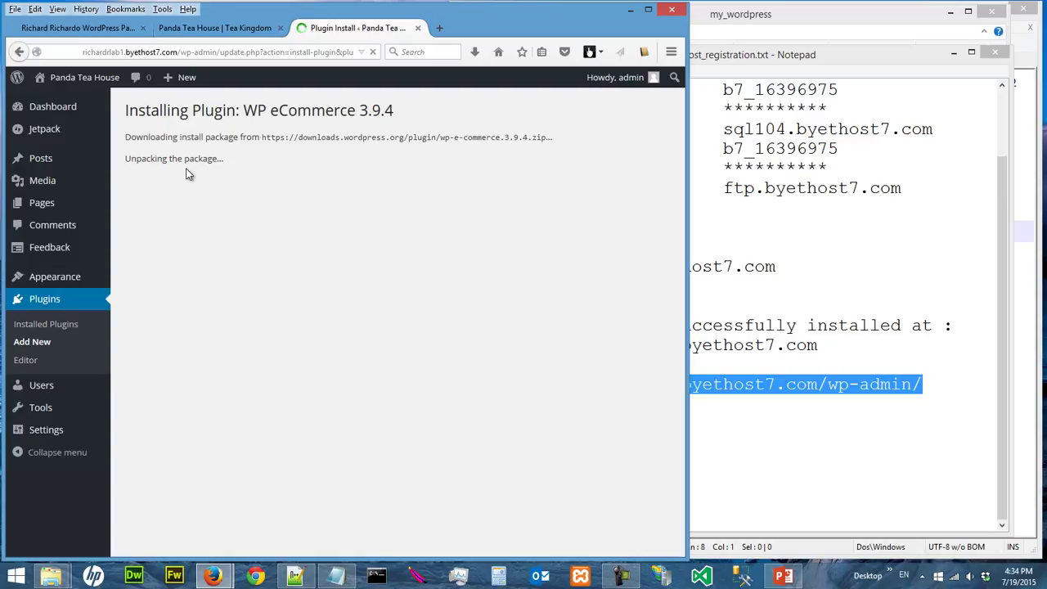
{"action": "mouse_move", "coordinate": [211, 297]}
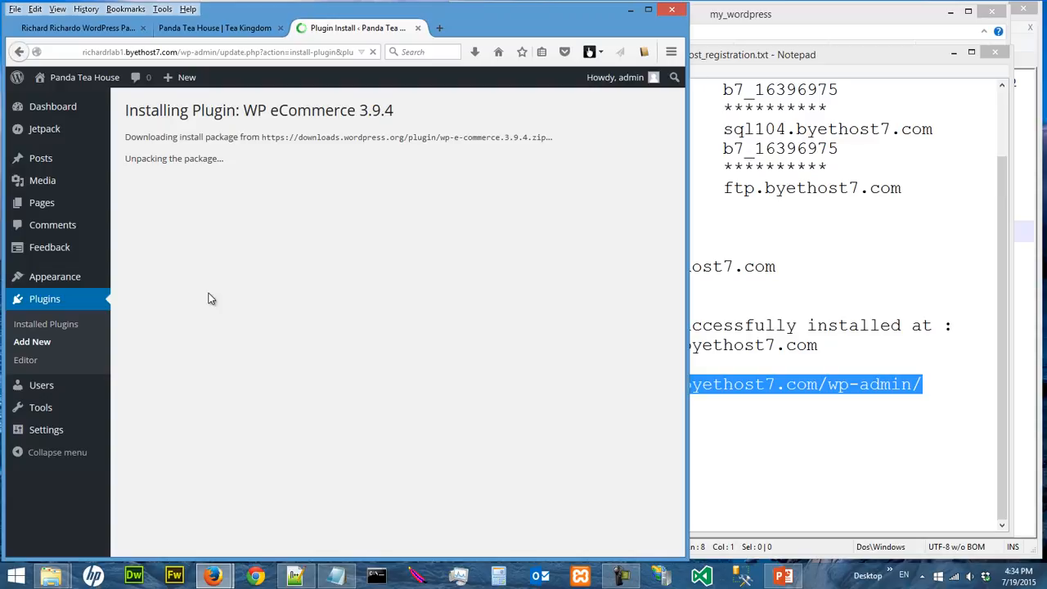
{"action": "mouse_move", "coordinate": [229, 207]}
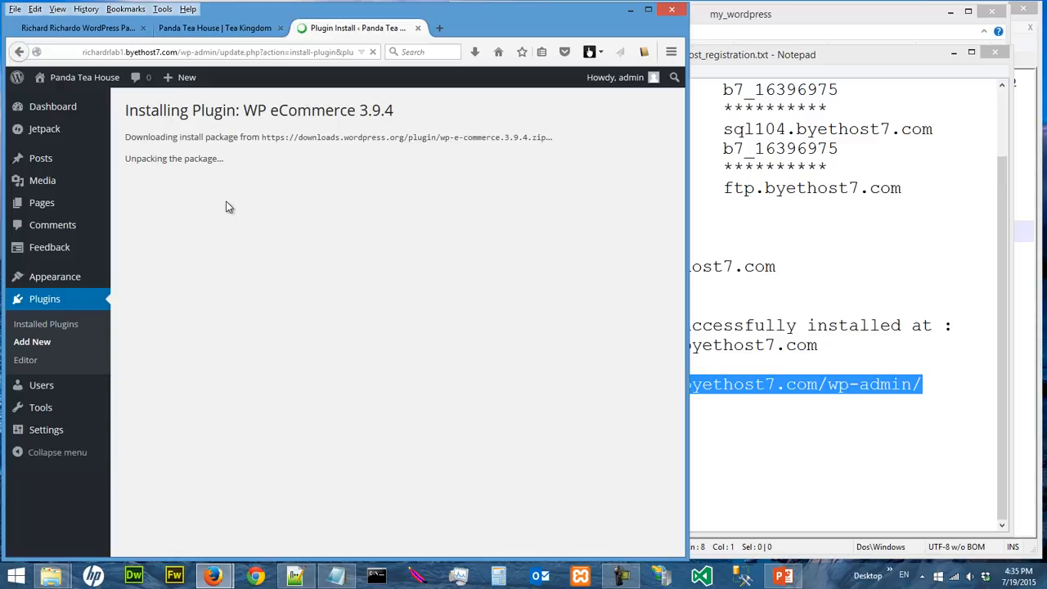
{"action": "mouse_move", "coordinate": [208, 195]}
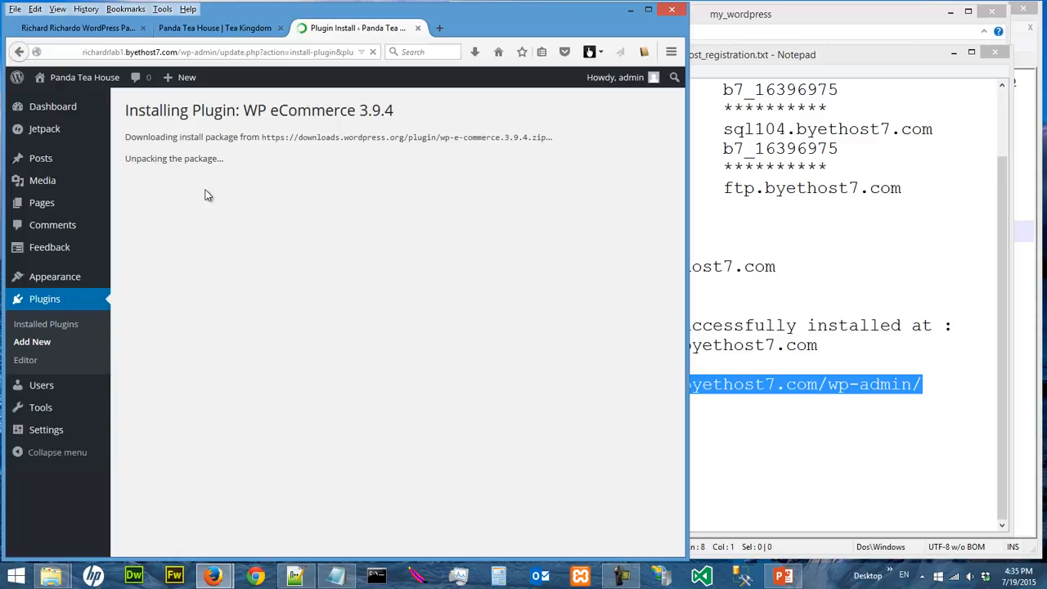
{"action": "mouse_move", "coordinate": [308, 191]}
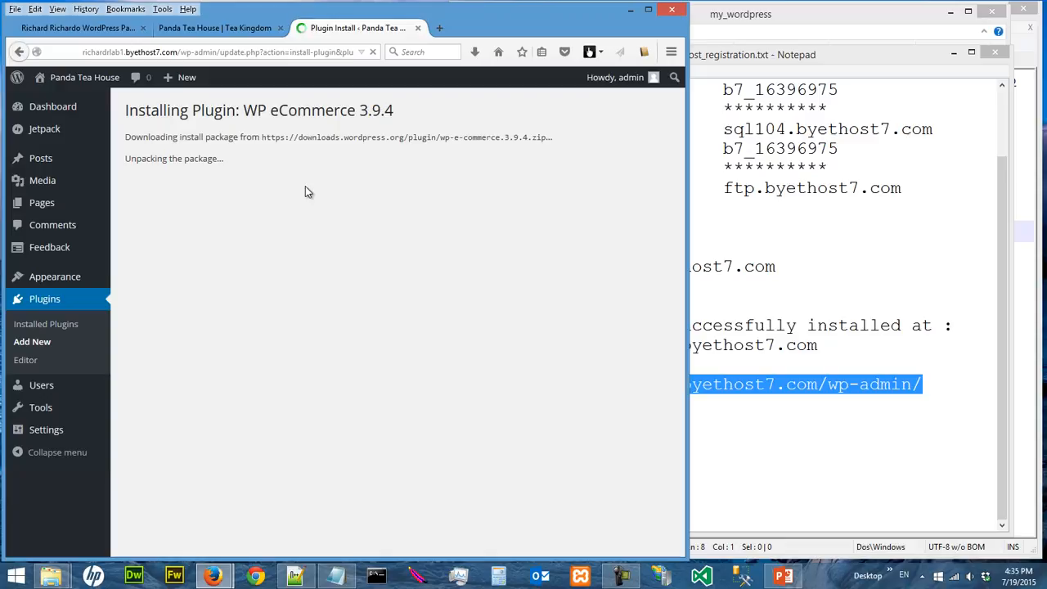
{"action": "mouse_move", "coordinate": [290, 229]}
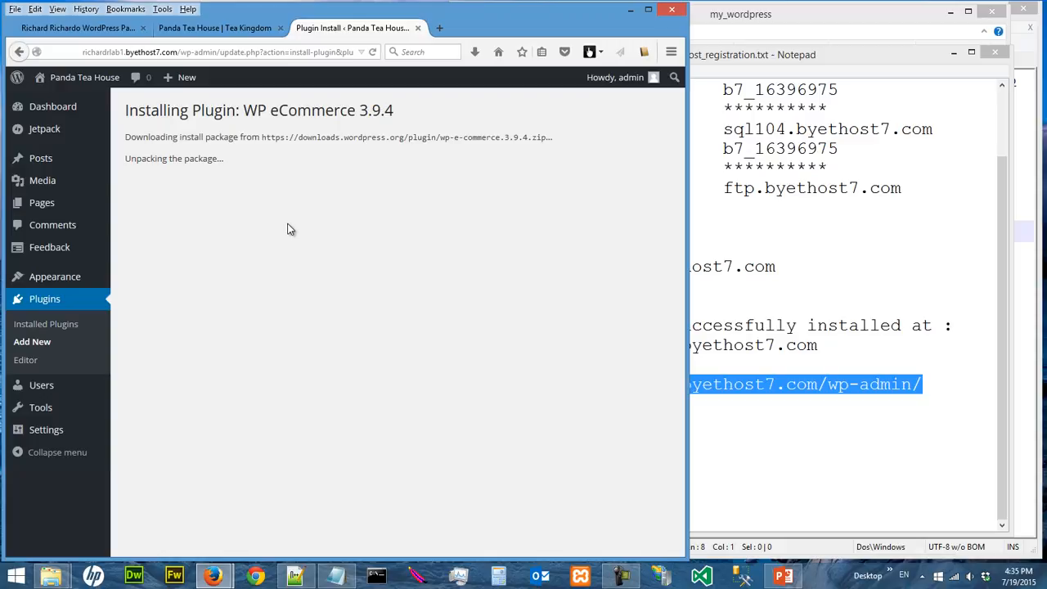
{"action": "mouse_move", "coordinate": [341, 217]}
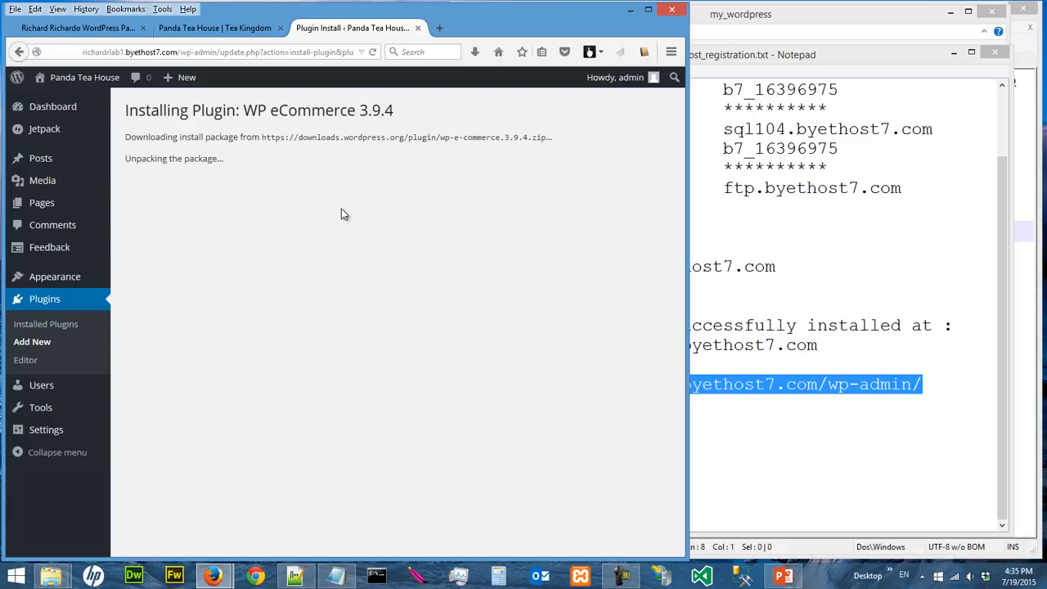
{"action": "mouse_move", "coordinate": [339, 214]}
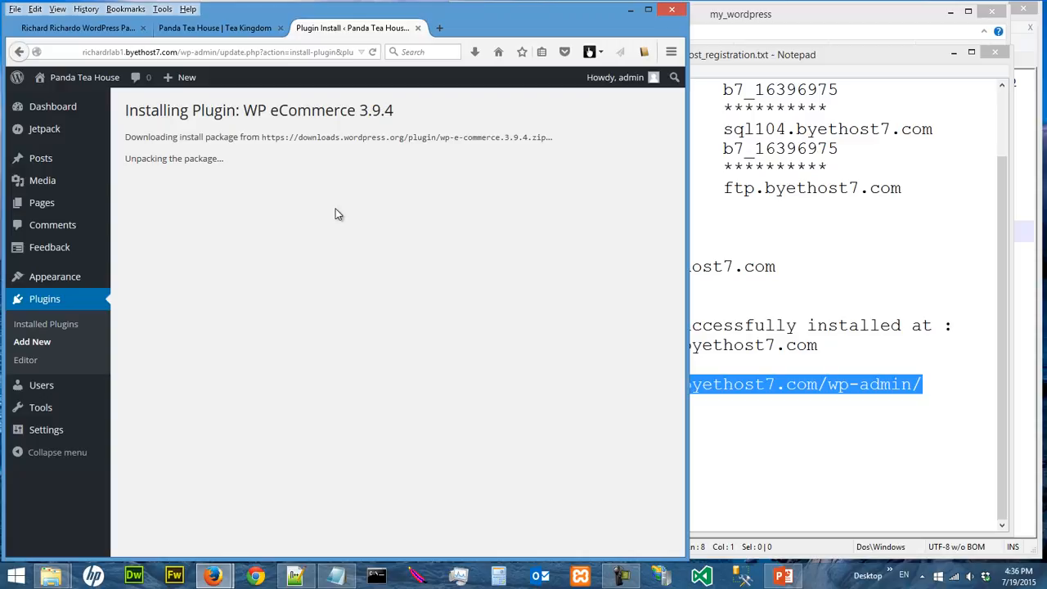
{"action": "mouse_move", "coordinate": [247, 165]}
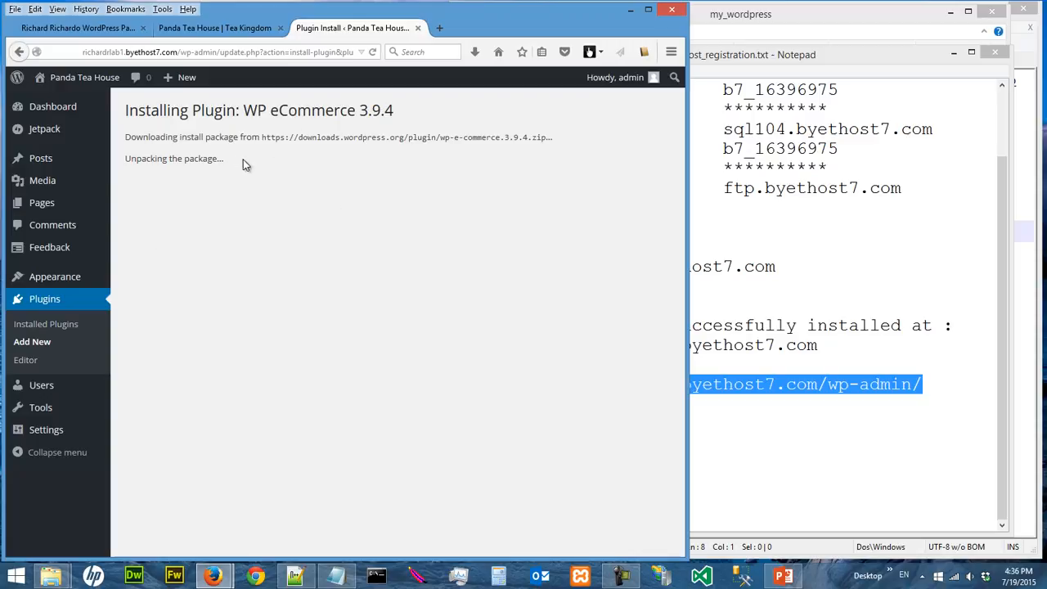
{"action": "mouse_move", "coordinate": [401, 270]}
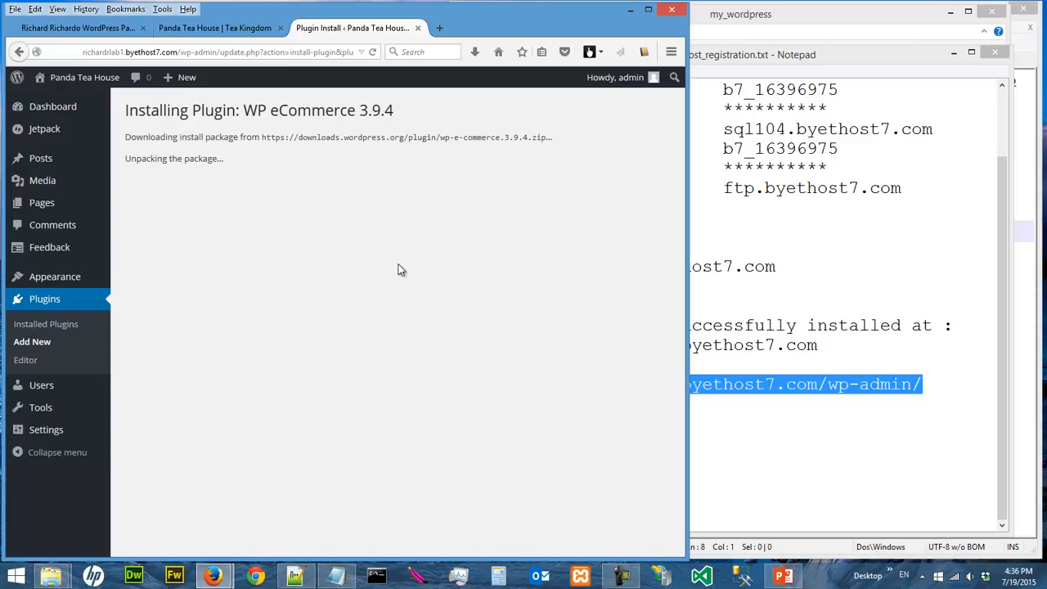
{"action": "mouse_move", "coordinate": [432, 286]}
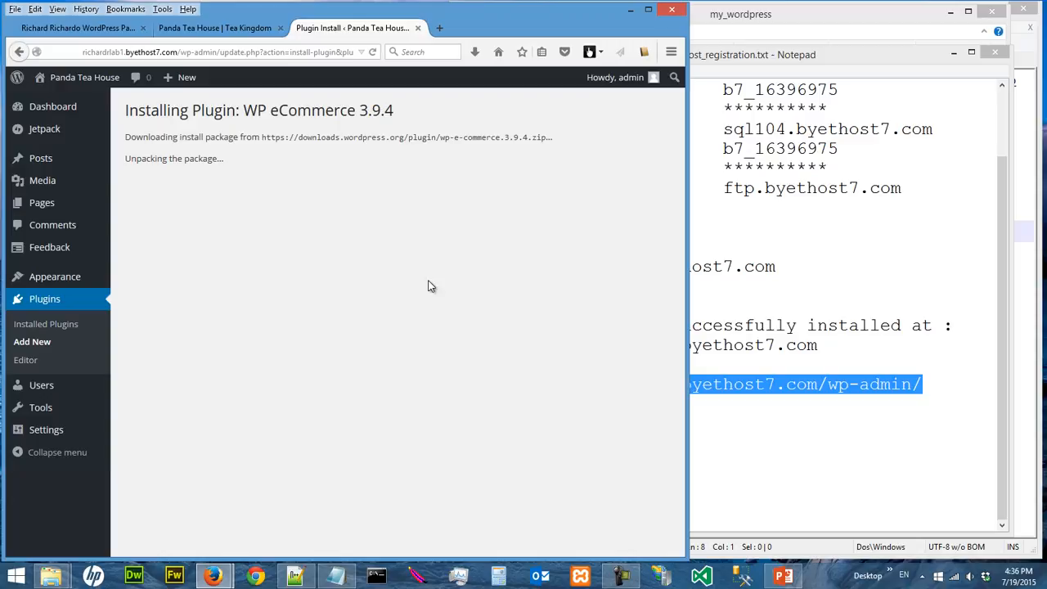